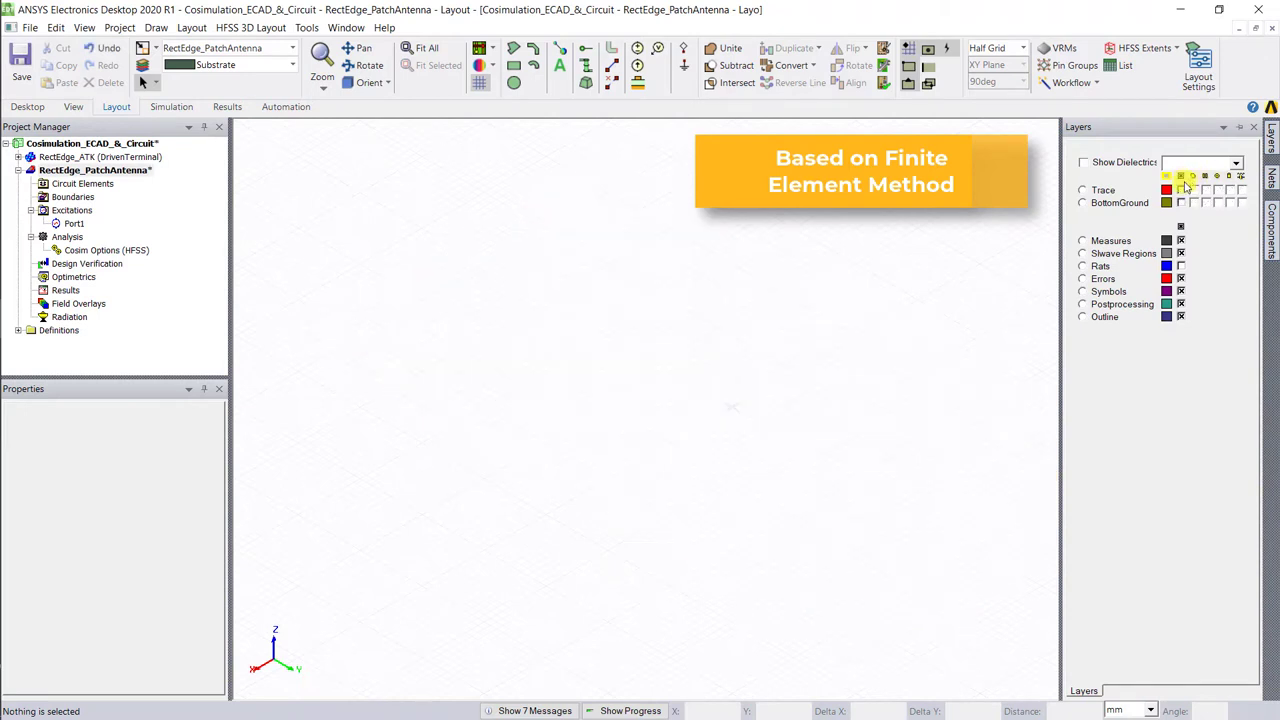
Show the Trace and BottomGround layers and review the Trace/Substrate/BottomGround stackup.
left_click(1193, 189)
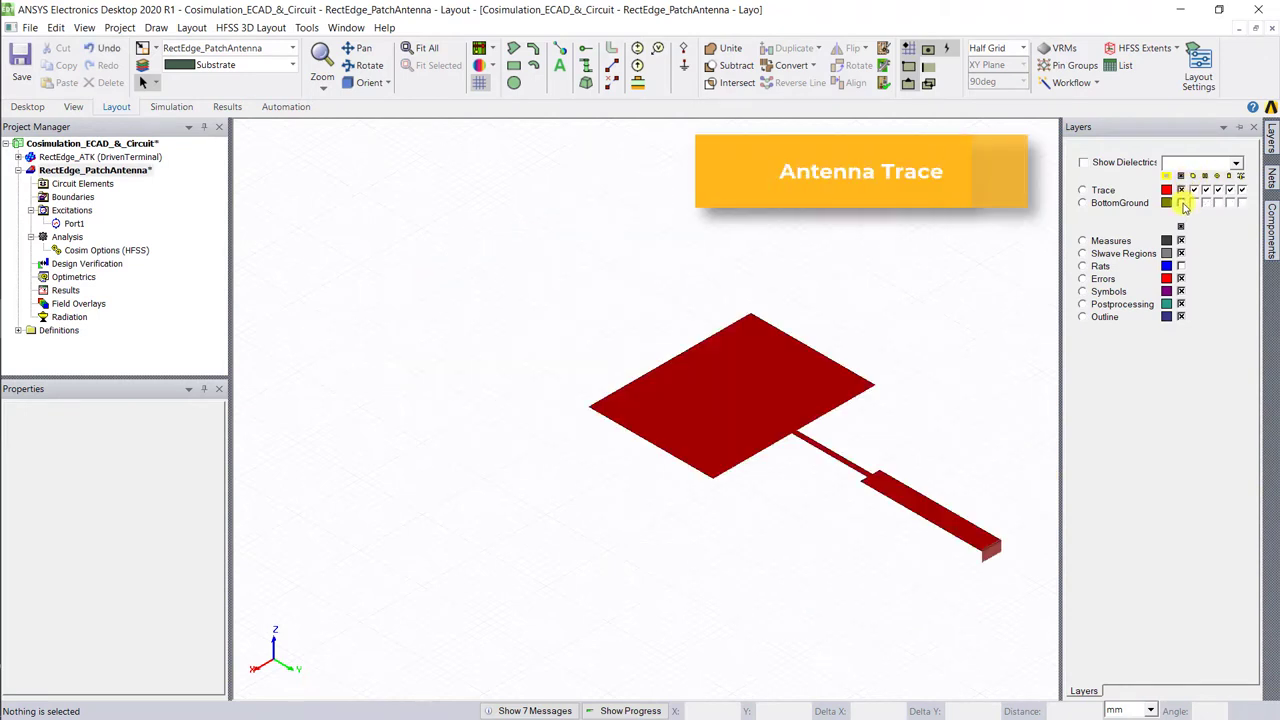
left_click(1182, 203)
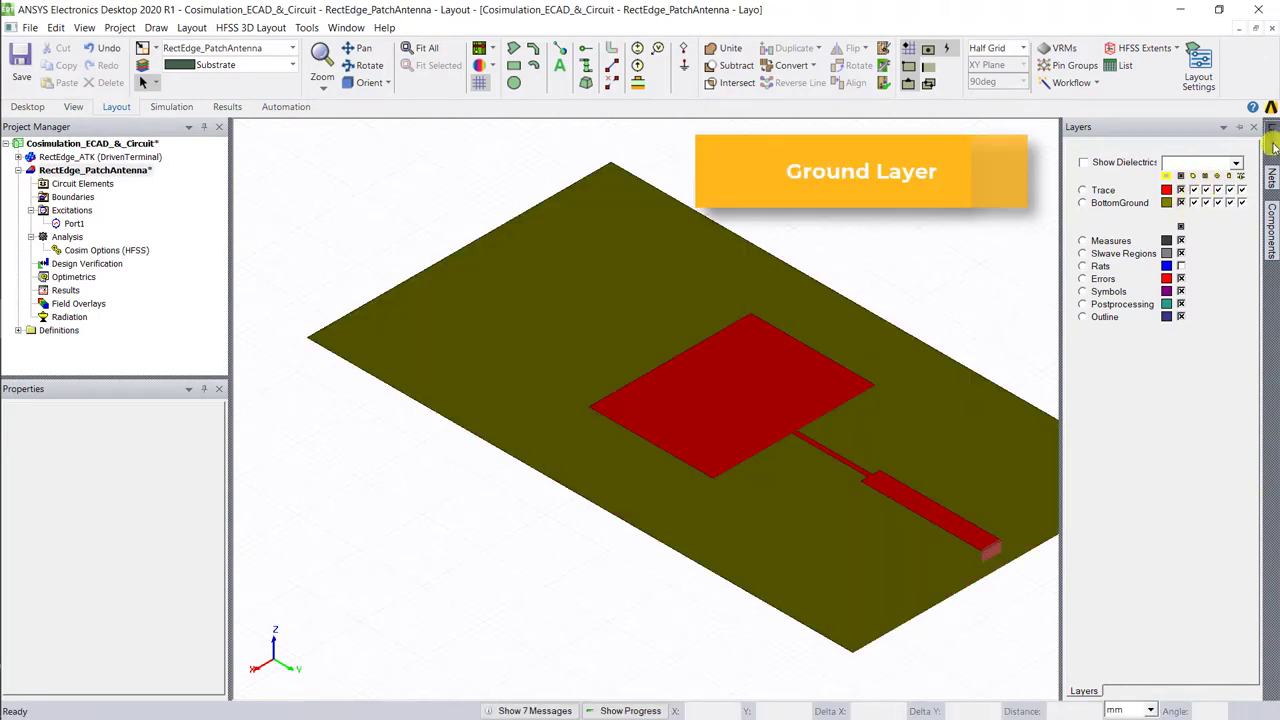
left_click(1245, 127)
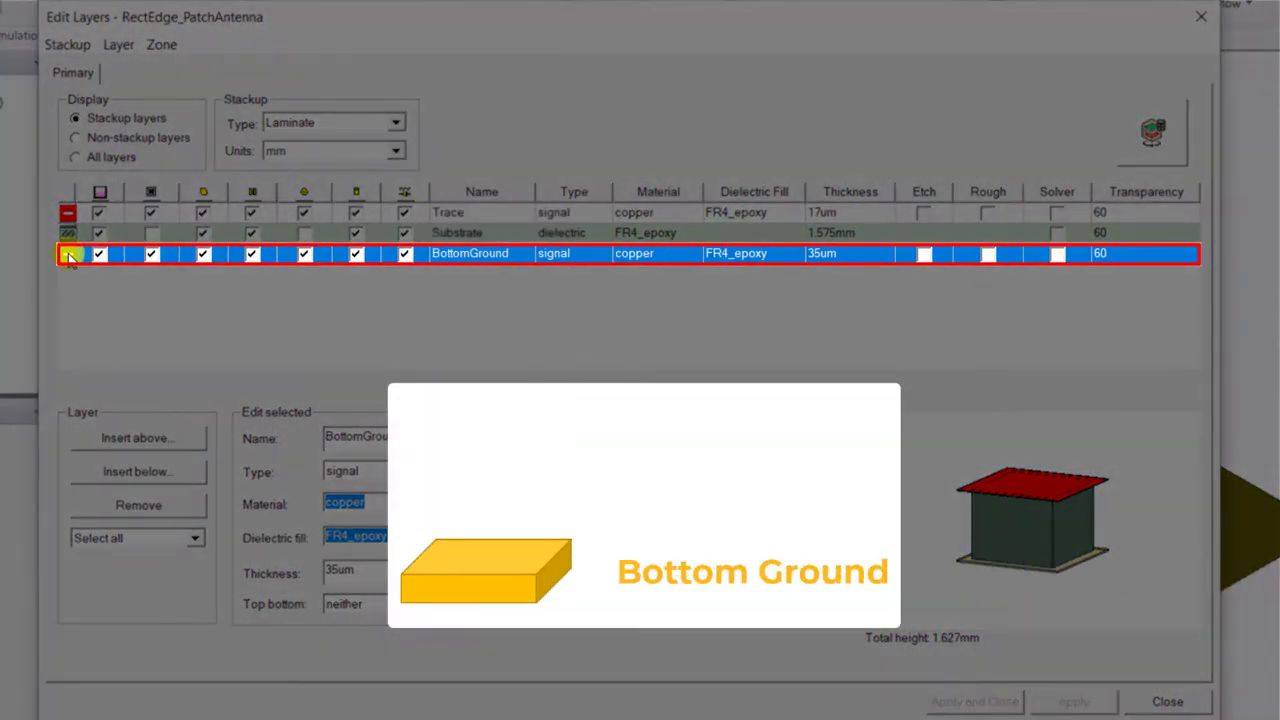
left_click(457, 232)
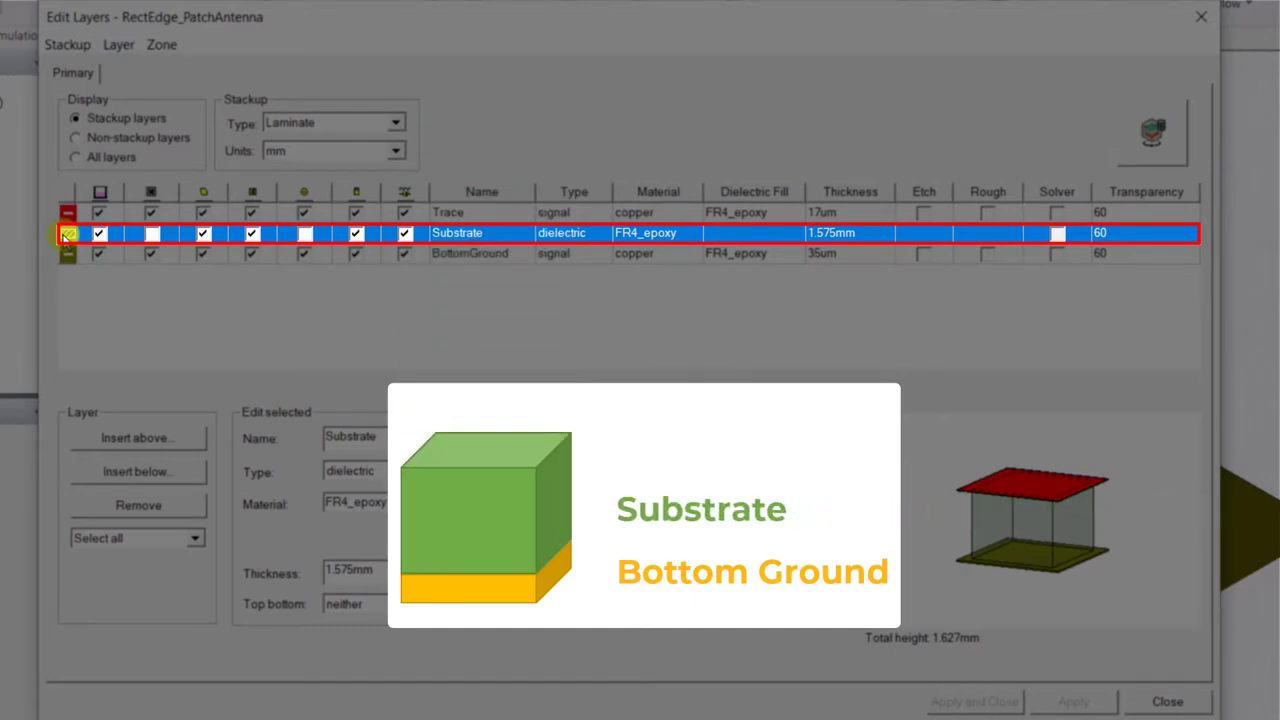
left_click(448, 212)
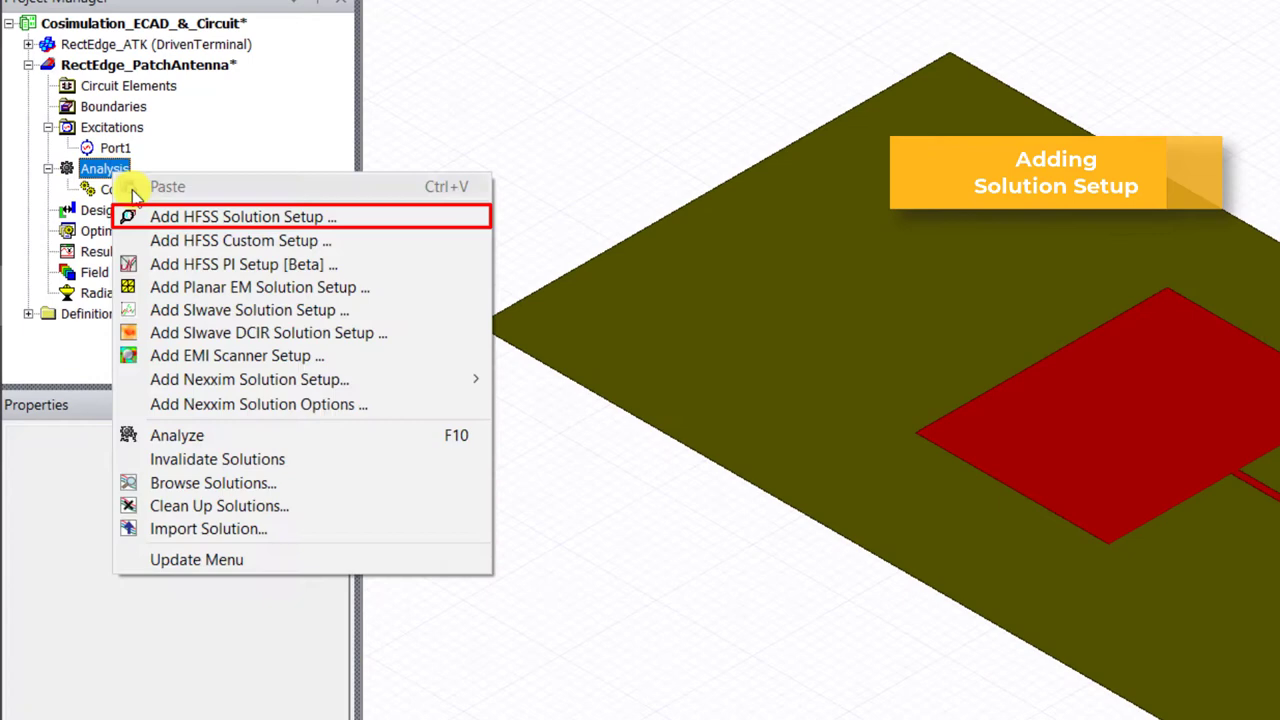
Add HFSS Setup 1 at 3.5 GHz with a 1.75–5.25 GHz sweep, then open Circuit1's schematic.
left_click(243, 216)
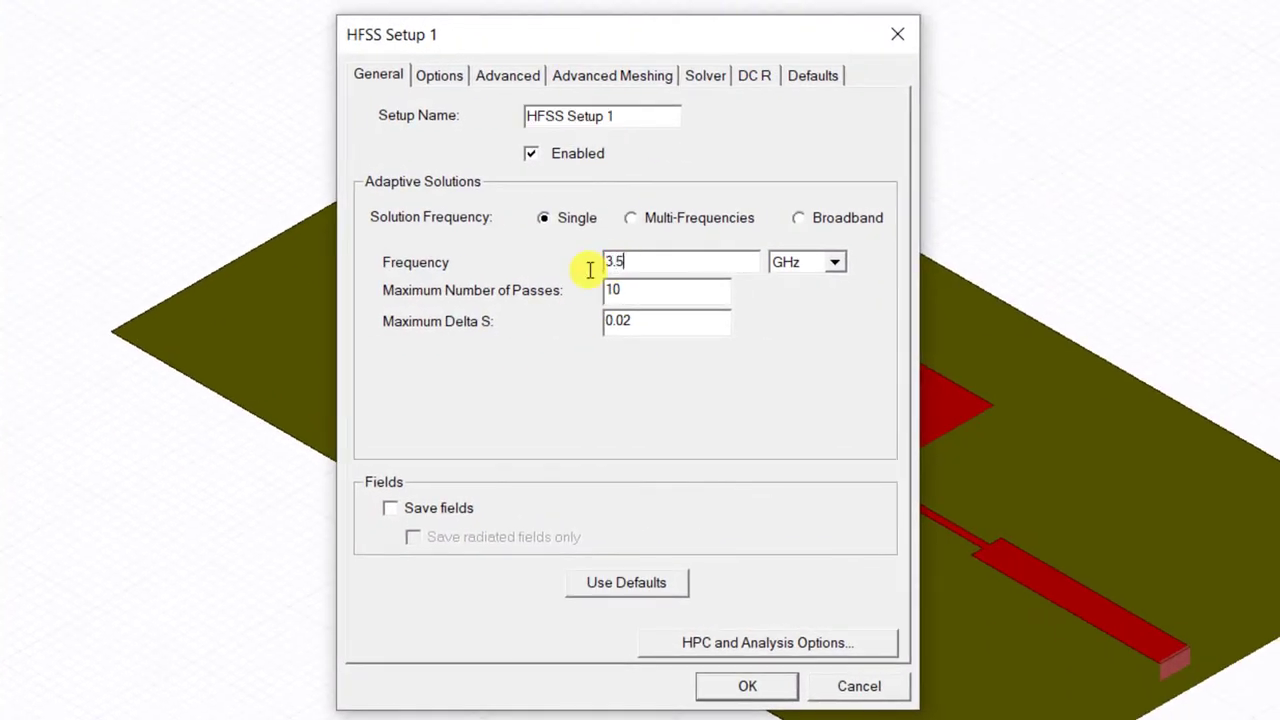
left_click(746, 685)
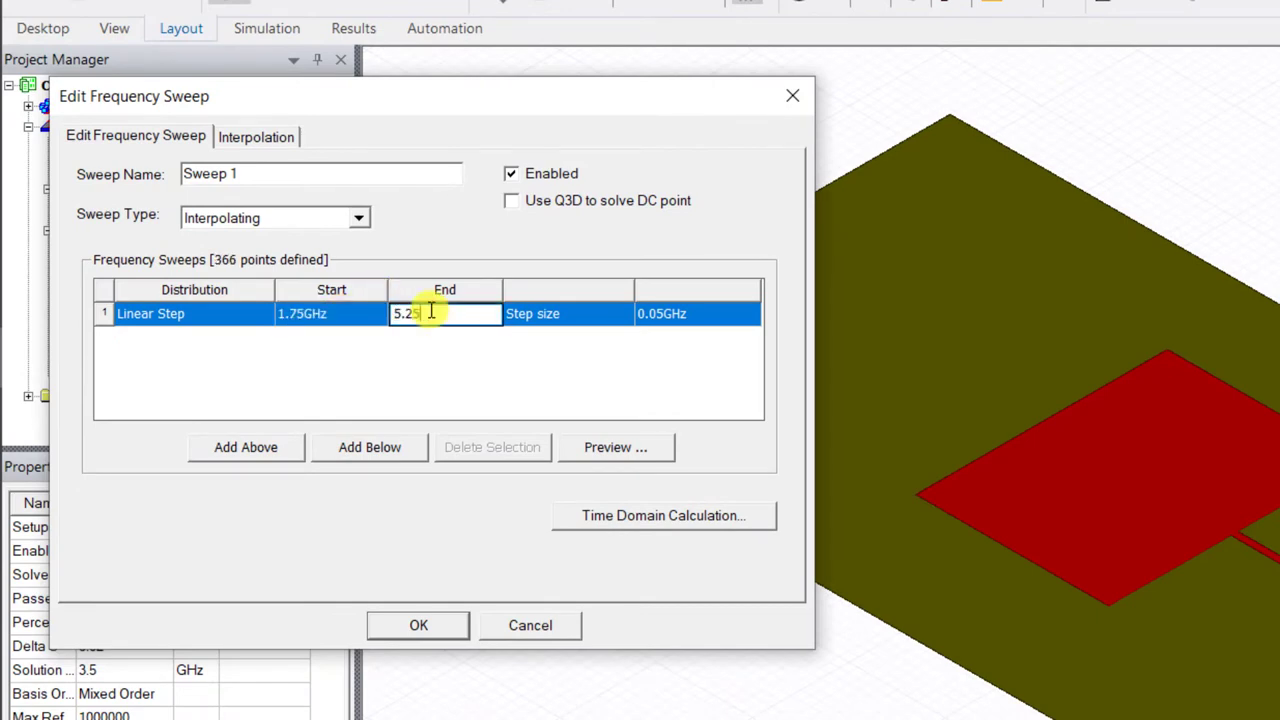
left_click(418, 625)
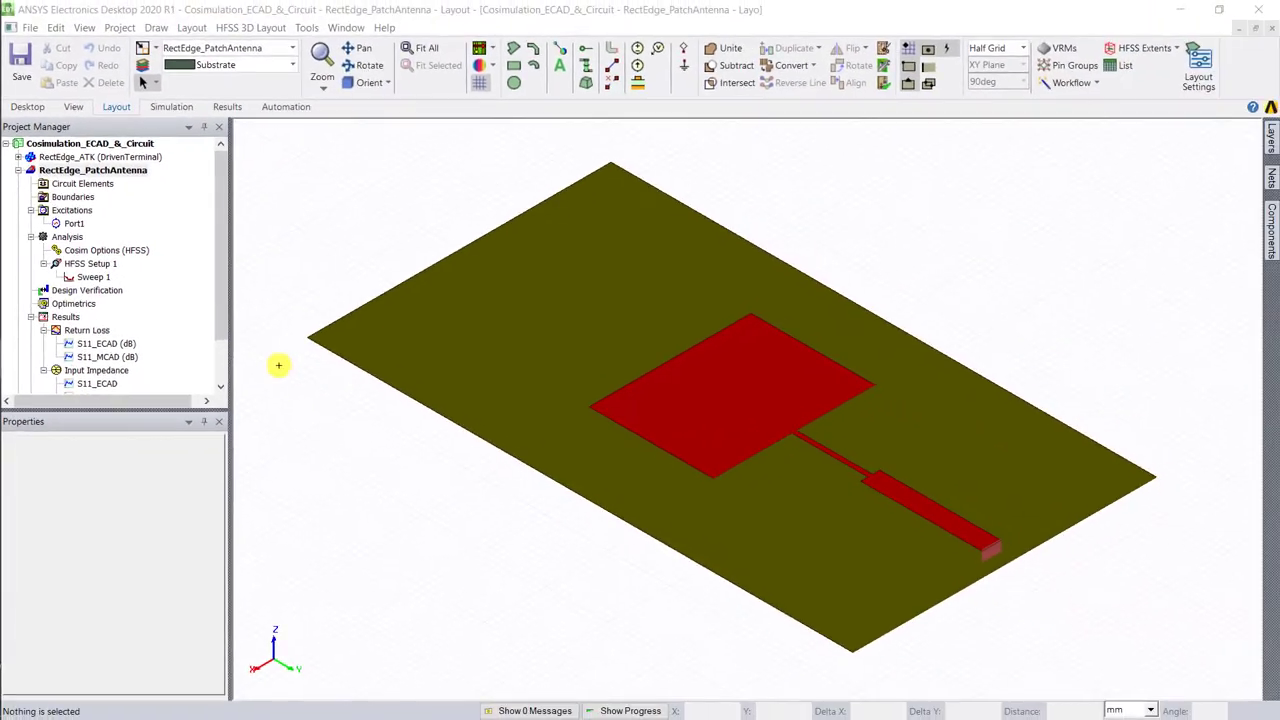
double_click(87, 330)
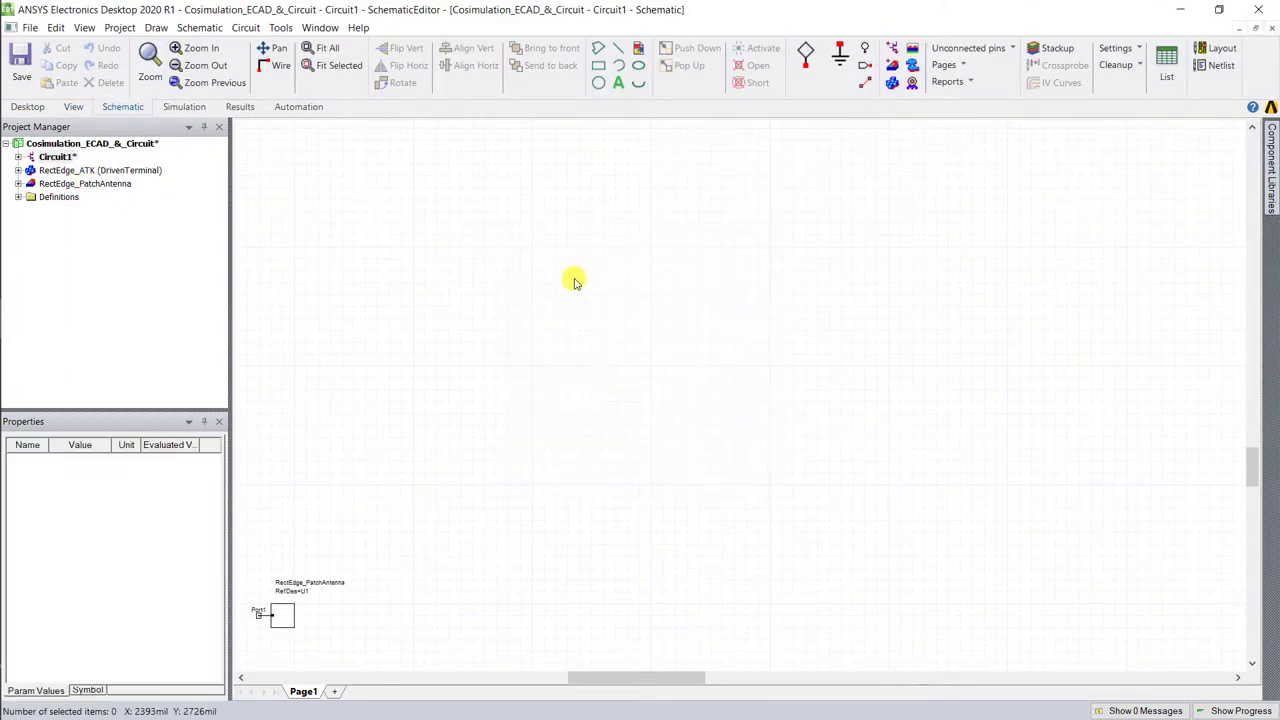
Fit the Circuit1 schematic and attach 50-ohm Port1 to antenna subcircuit U1.
left_click(17, 156)
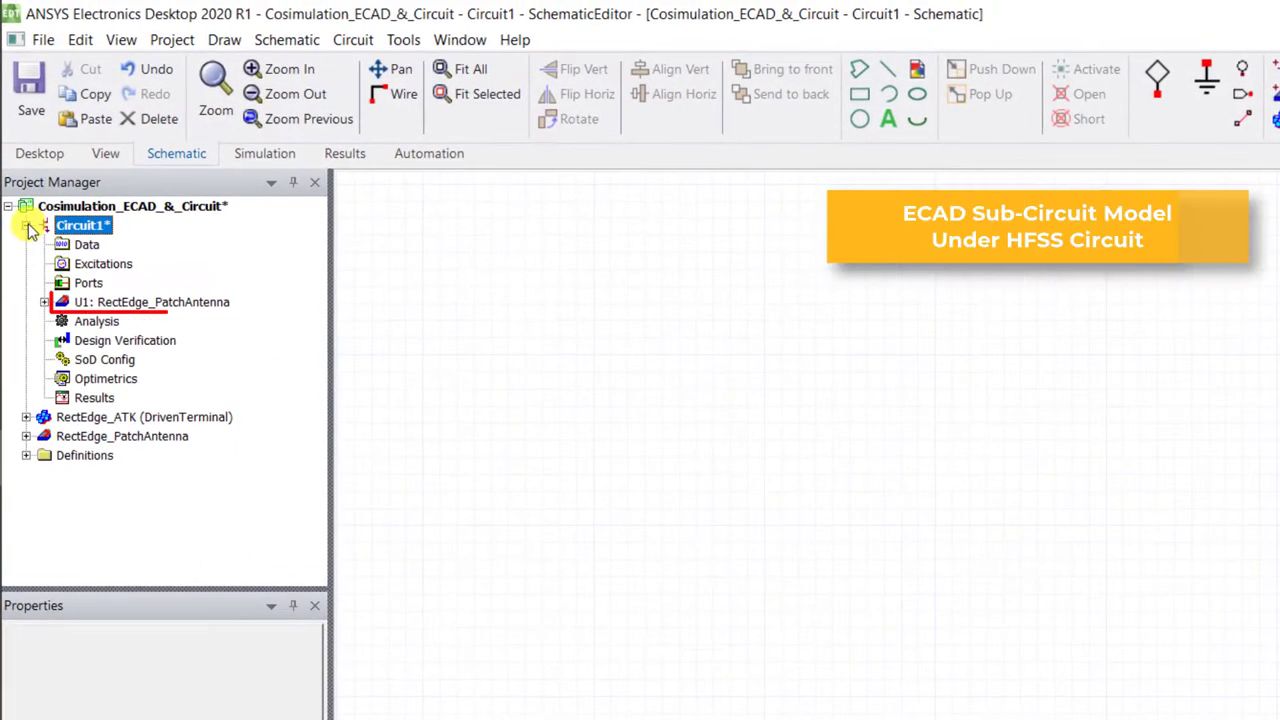
left_click(150, 301)
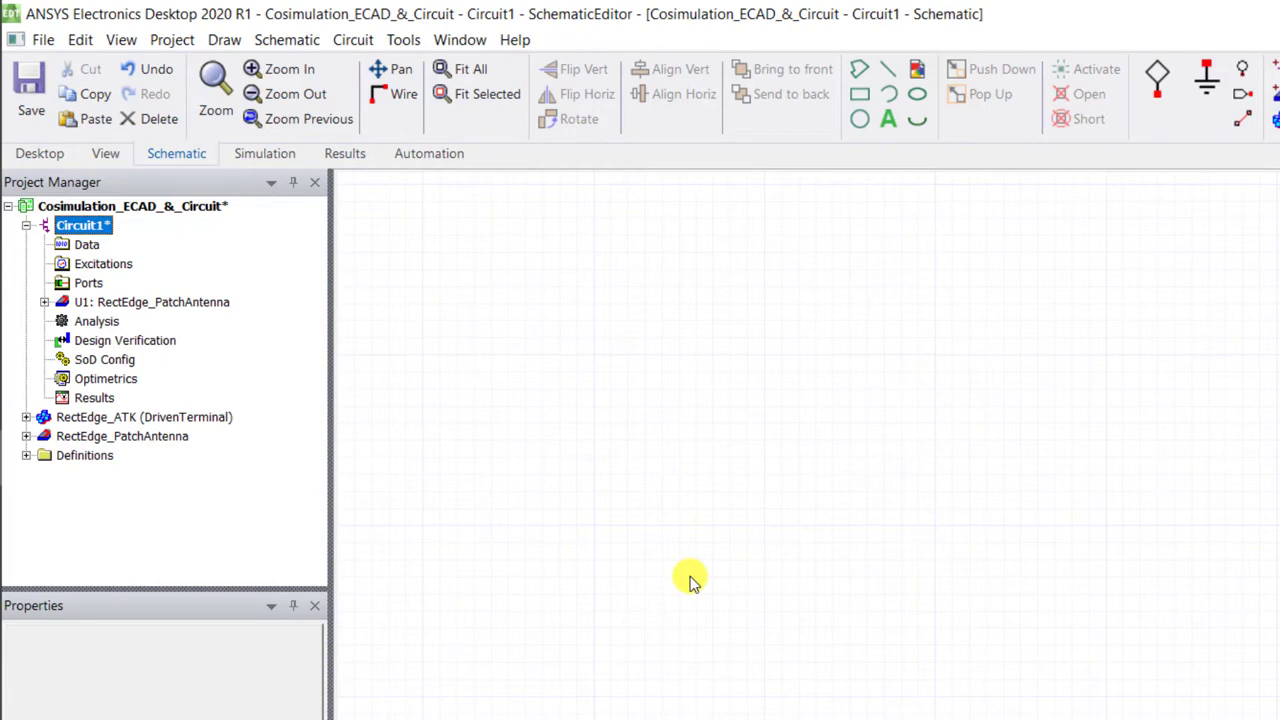
key("ctrl+d")
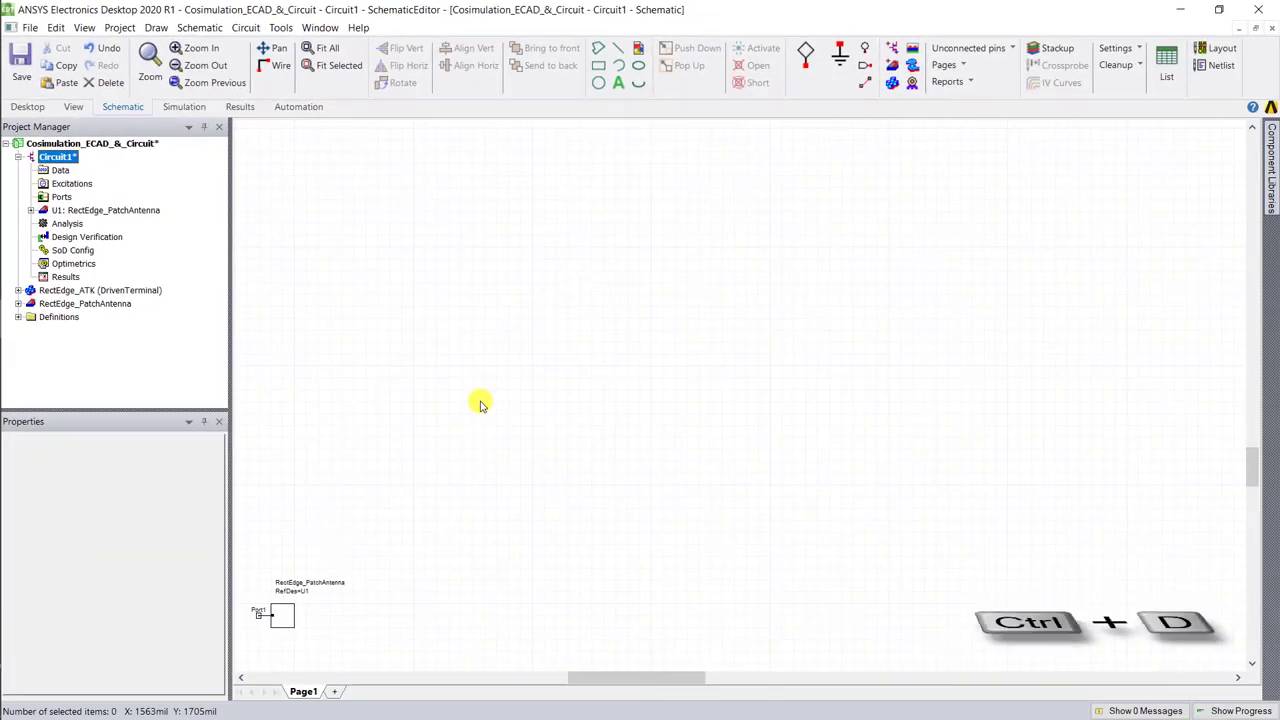
key("ctrl+d")
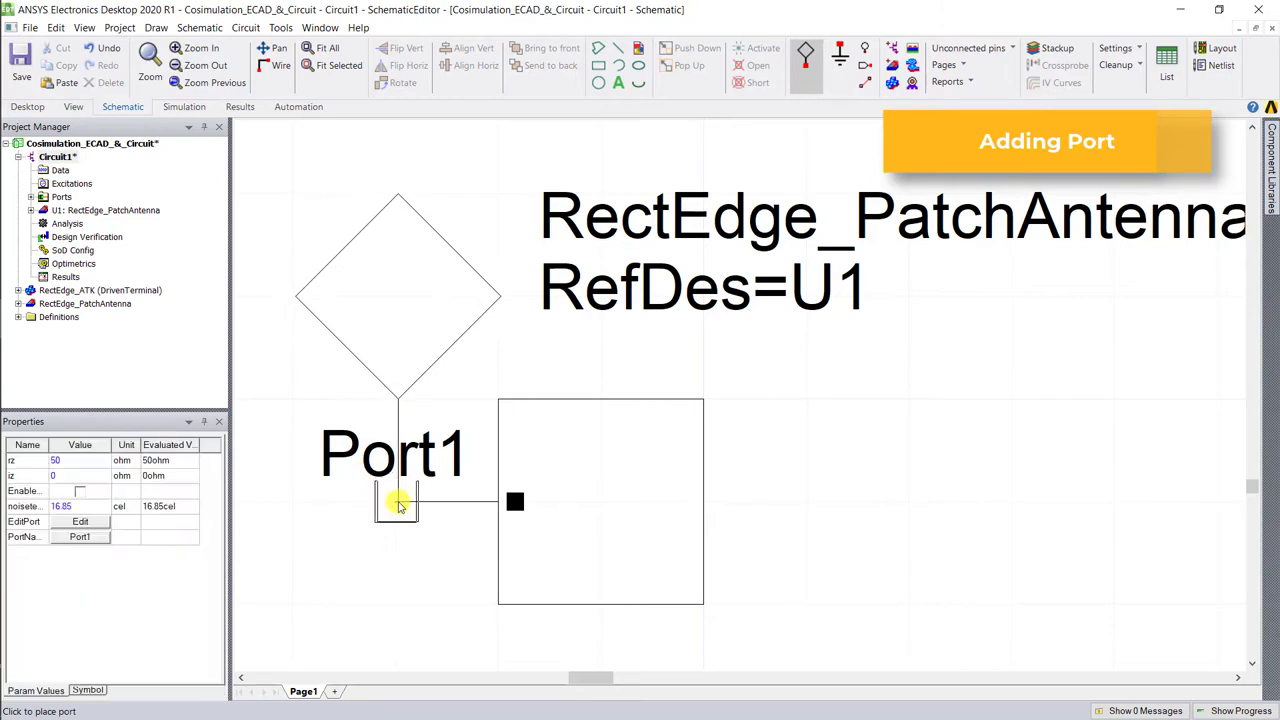
Make Port1 a microwave port and flip its symbol vertically.
left_click(396, 505)
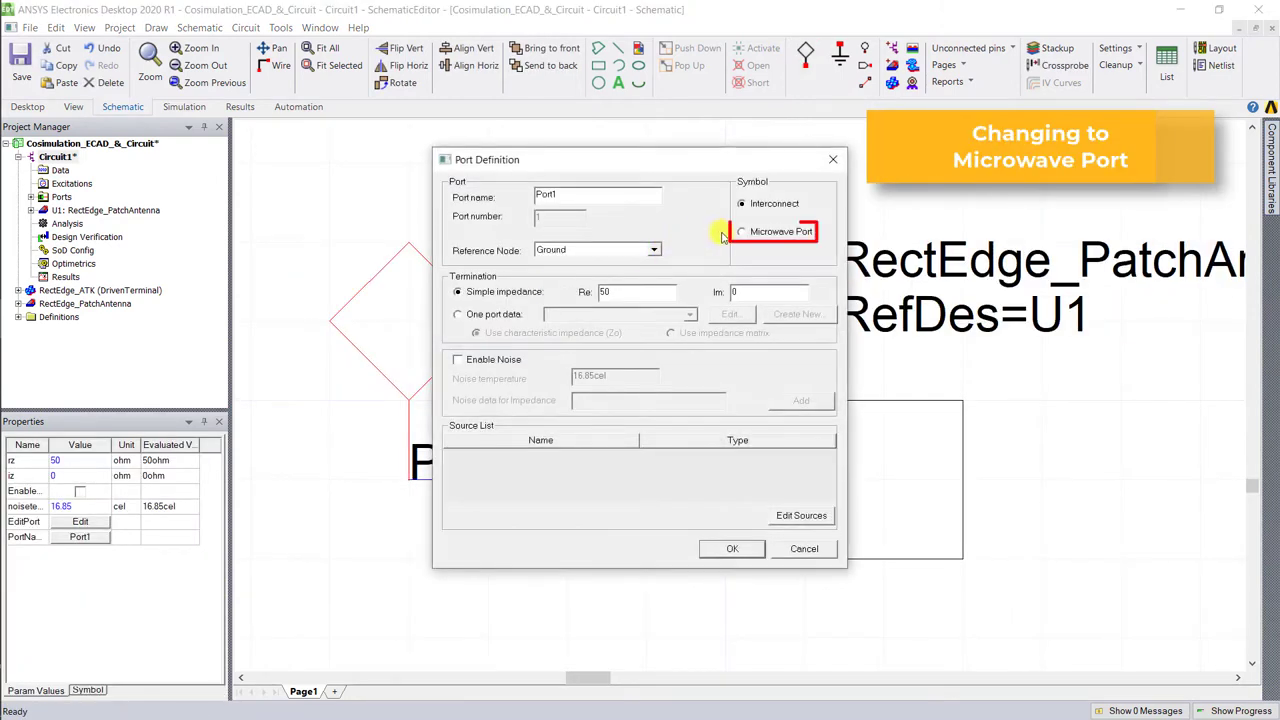
left_click(732, 548)
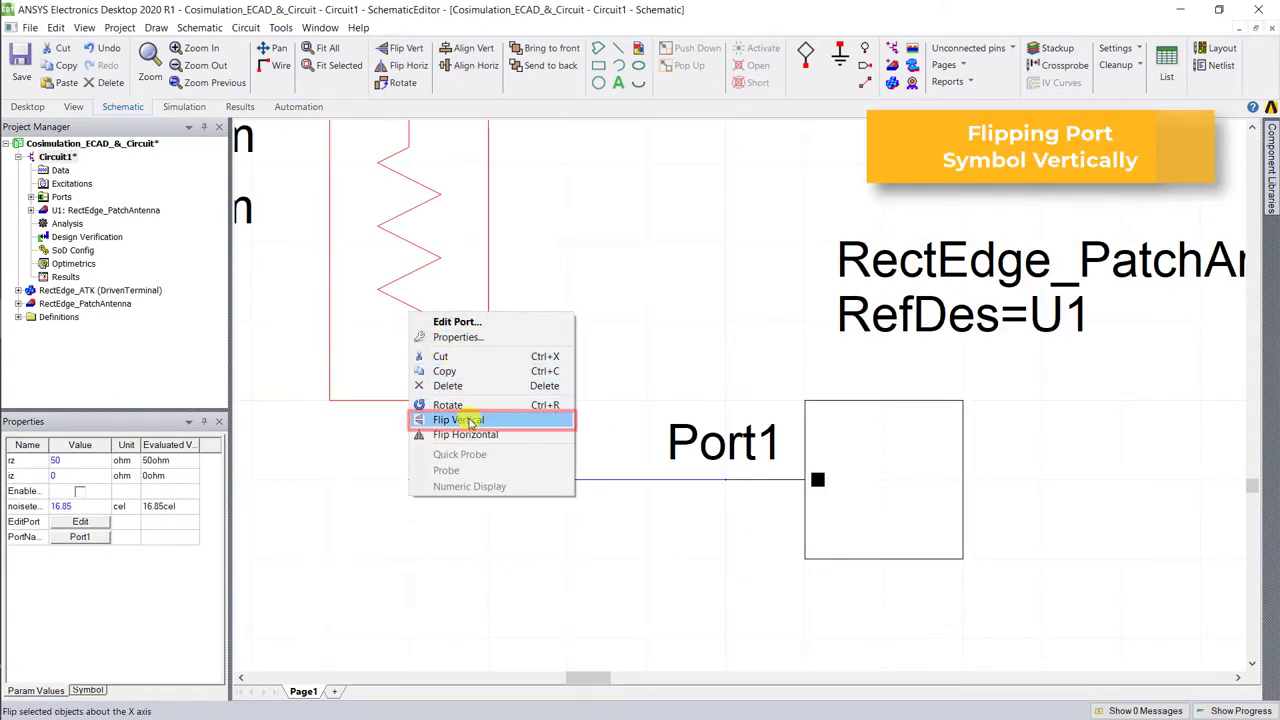
left_click(457, 419)
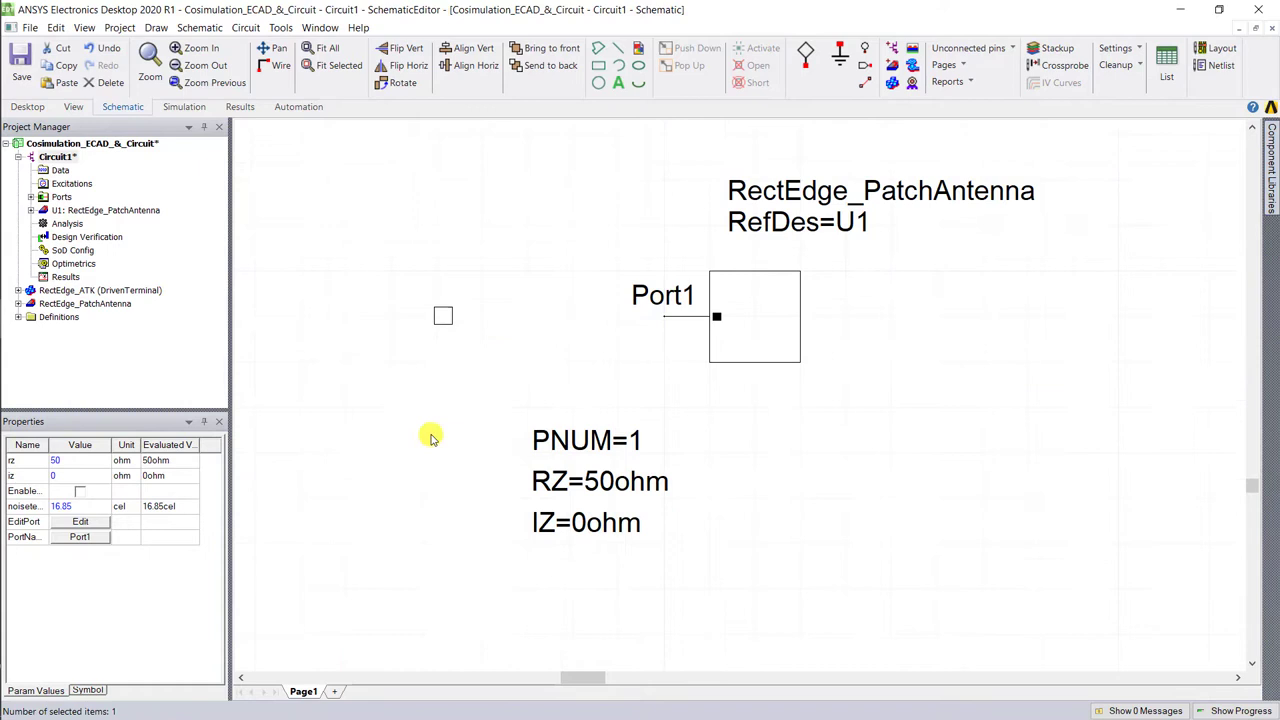
Give Port1 a 1 V sinusoidal voltage source at 3.4 GHz.
right_click(432, 435)
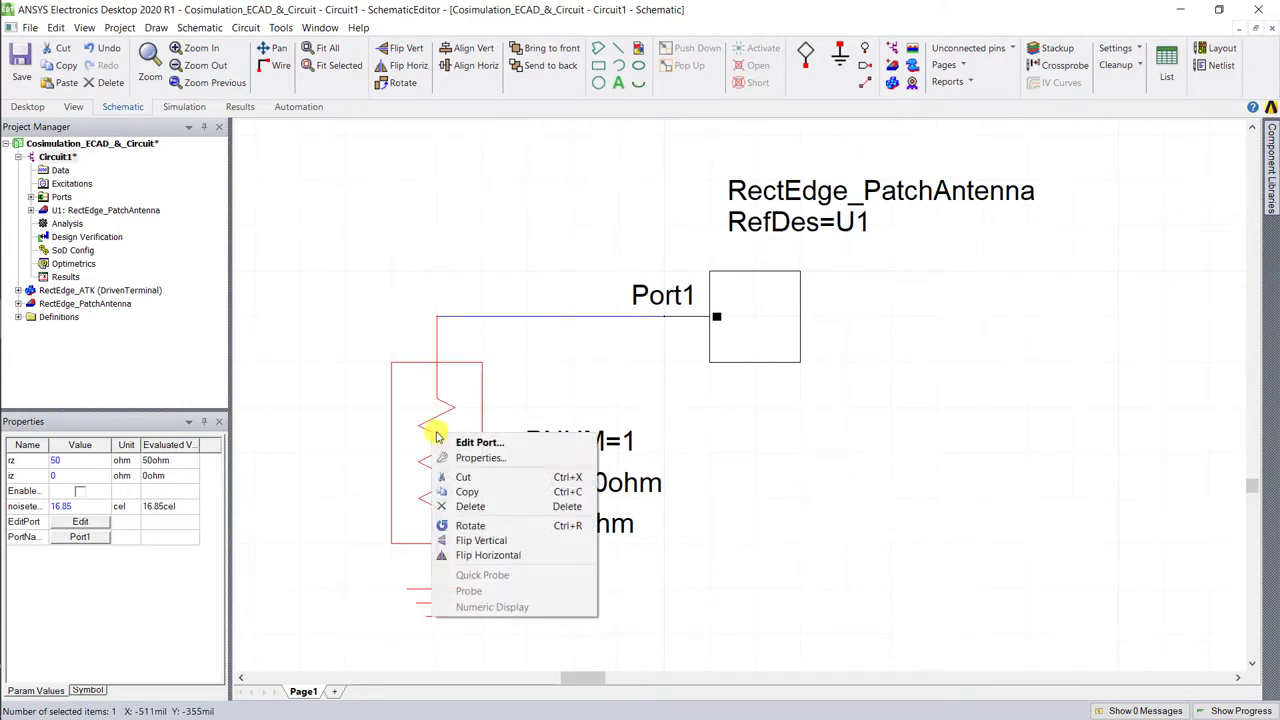
left_click(480, 442)
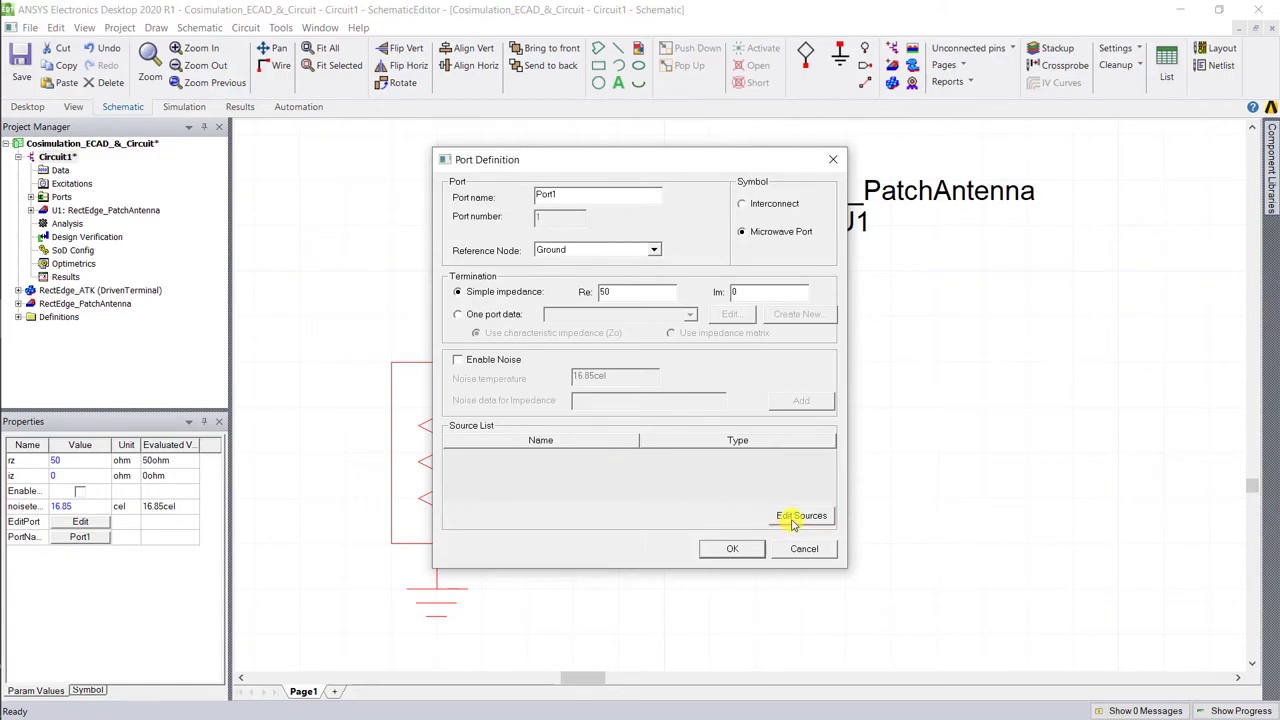
left_click(801, 515)
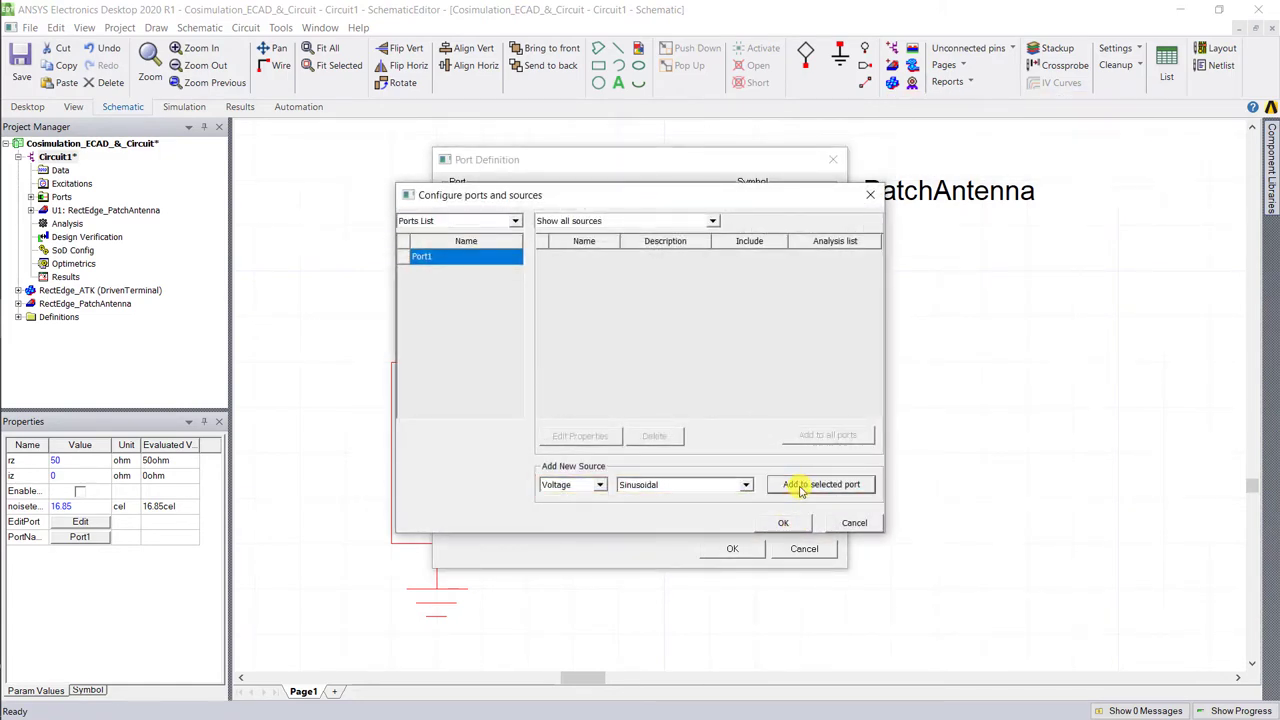
left_click(820, 484)
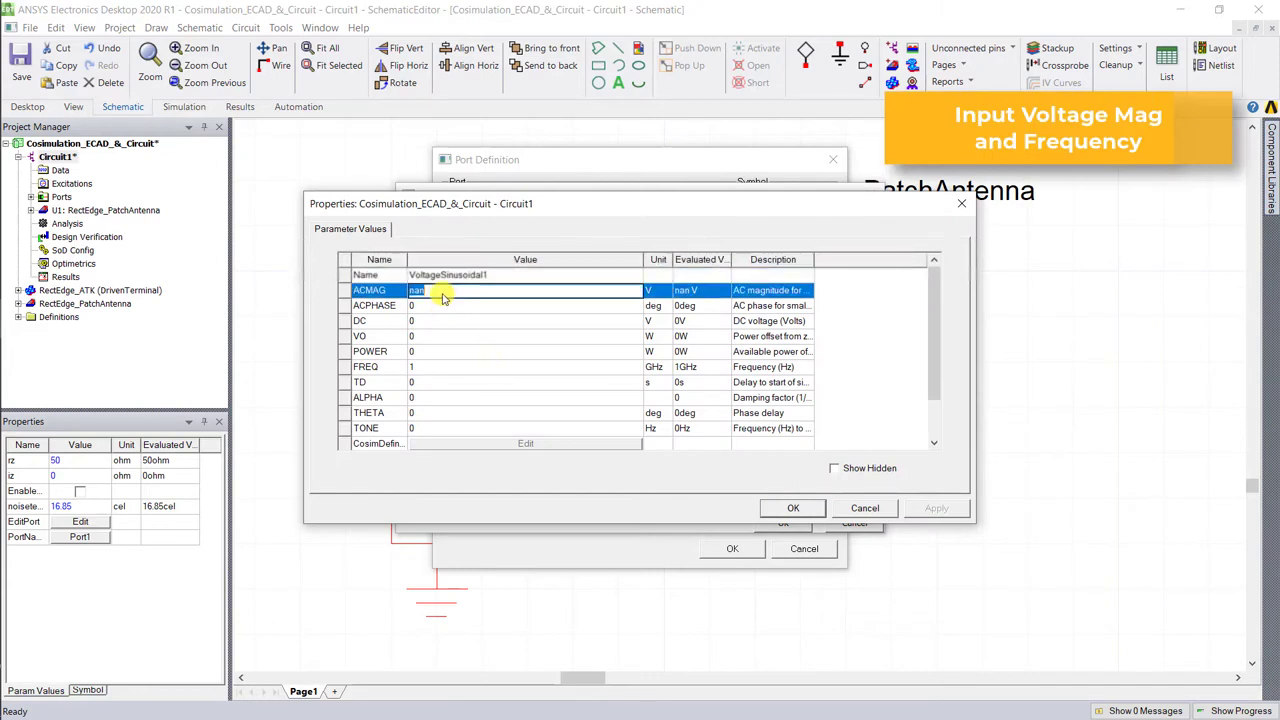
left_click(440, 366)
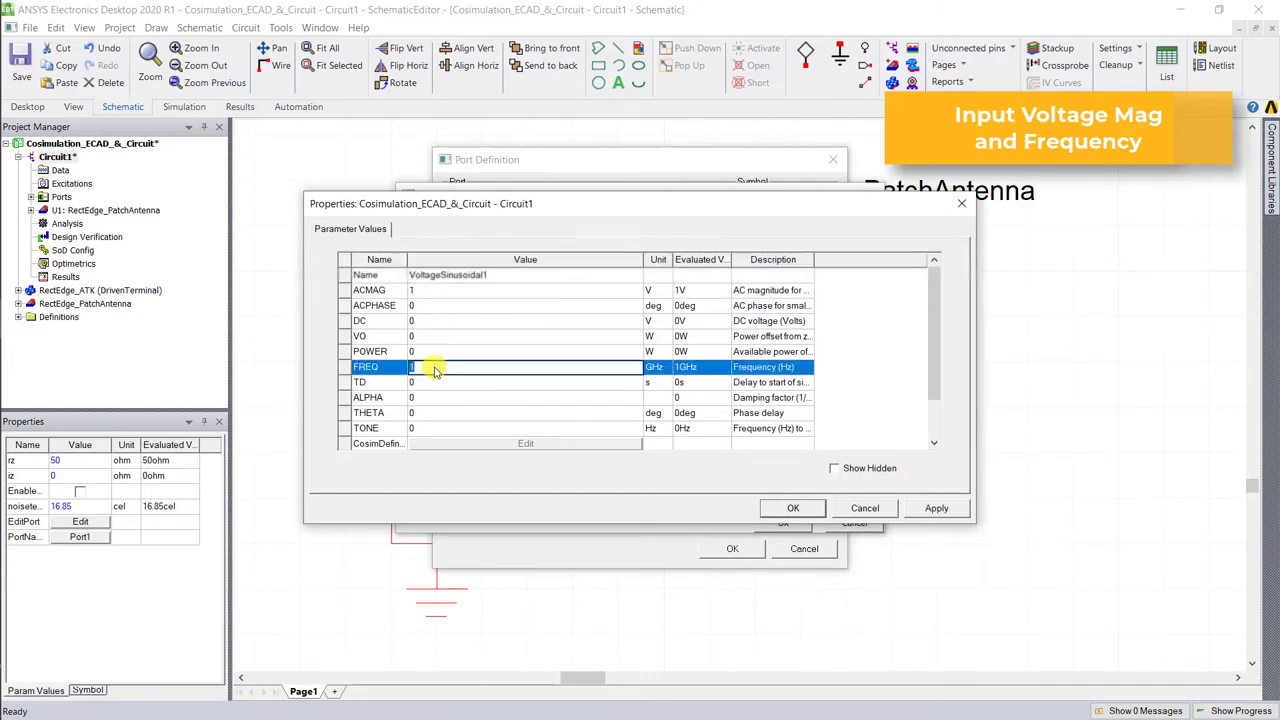
type("3.4")
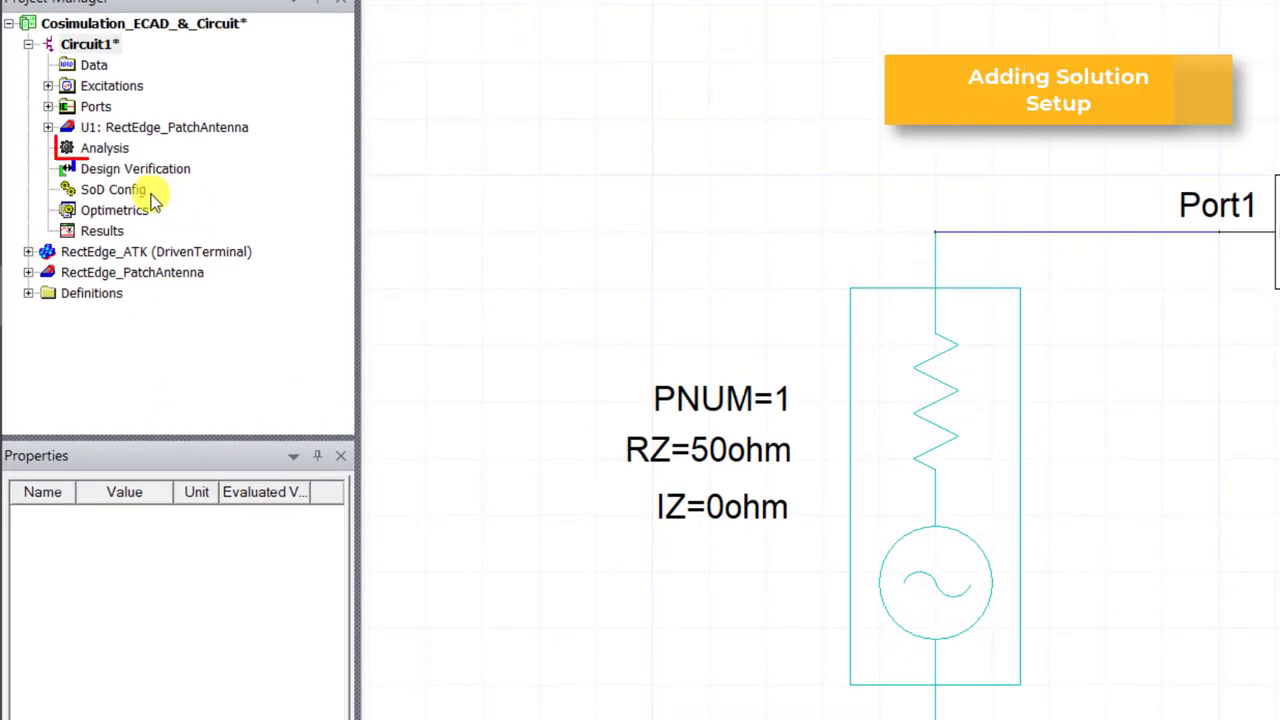
Add a Linear Network Analysis setup to Circuit1 and analyze it.
right_click(104, 148)
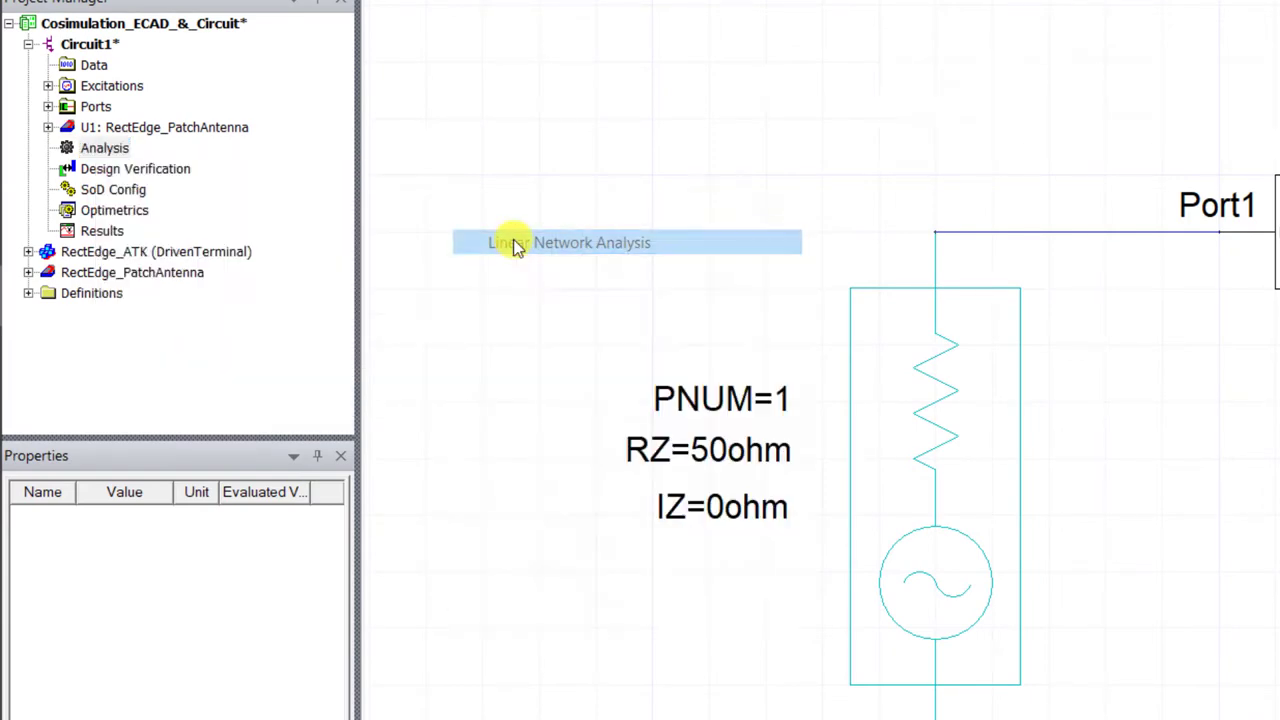
double_click(592, 242)
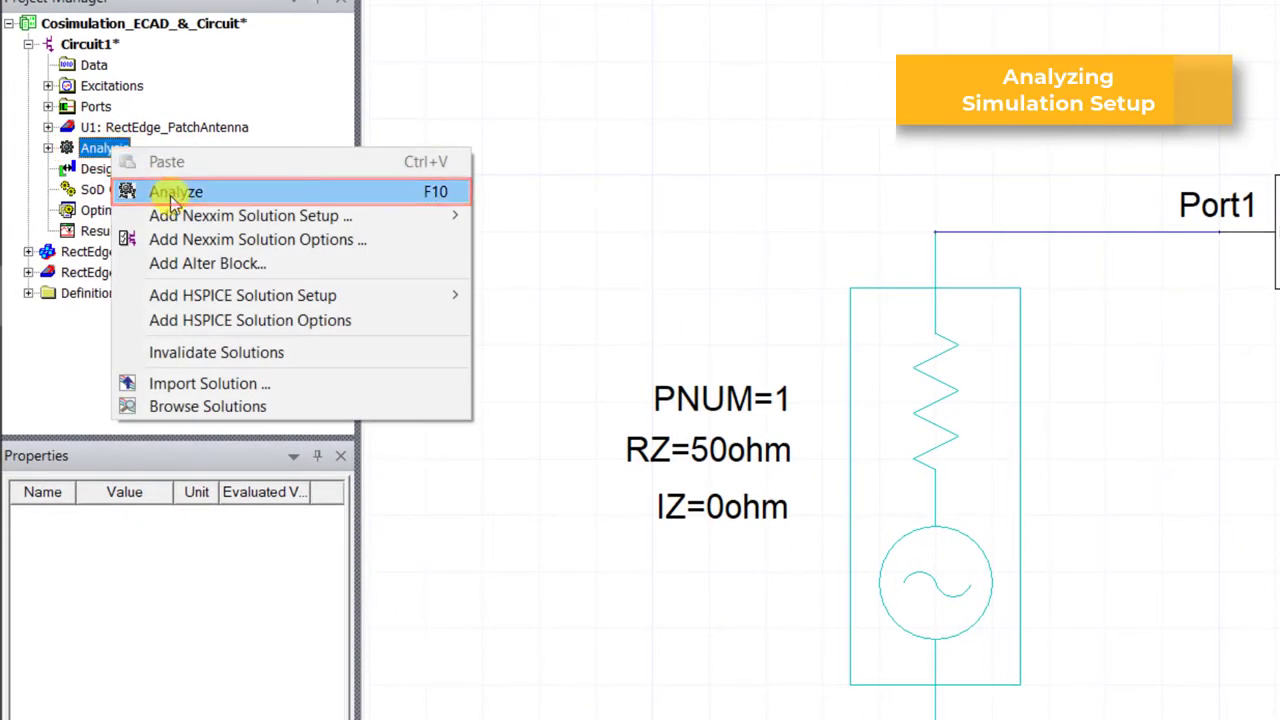
left_click(176, 191)
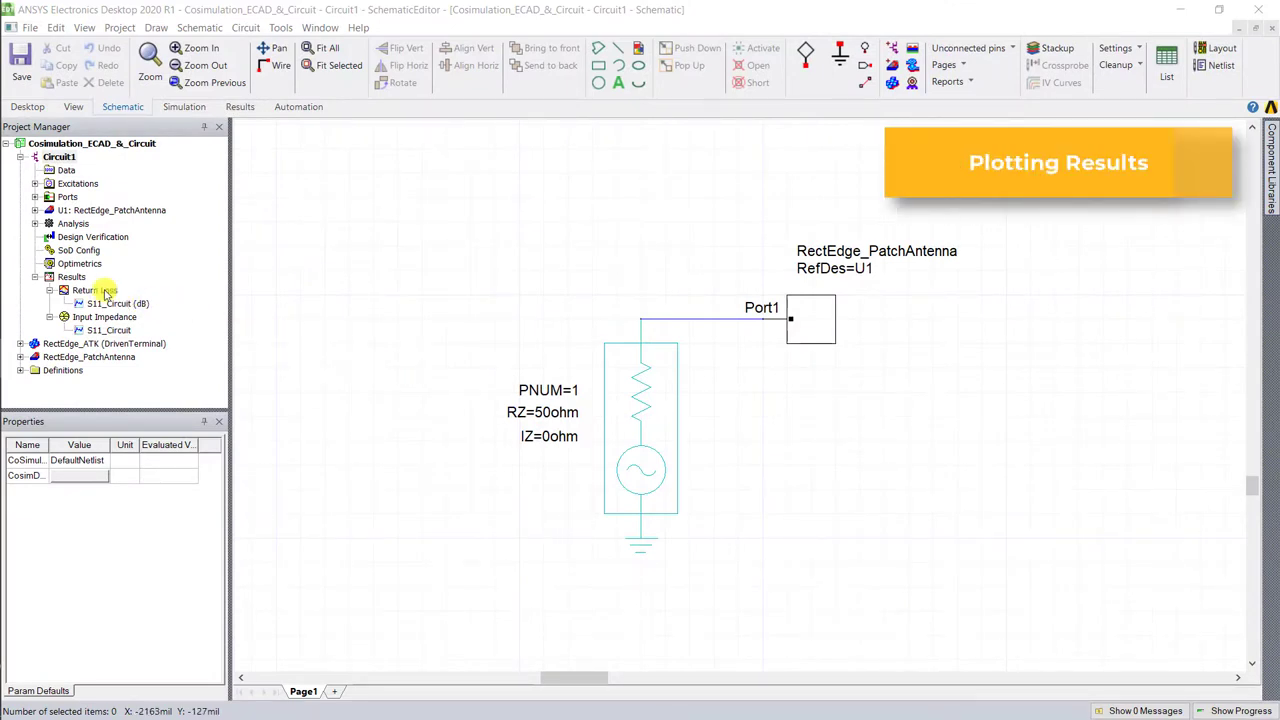
Open Return Loss and Input Impedance, add marker m1 at 3.4 GHz, save load50 results.
double_click(99, 290)
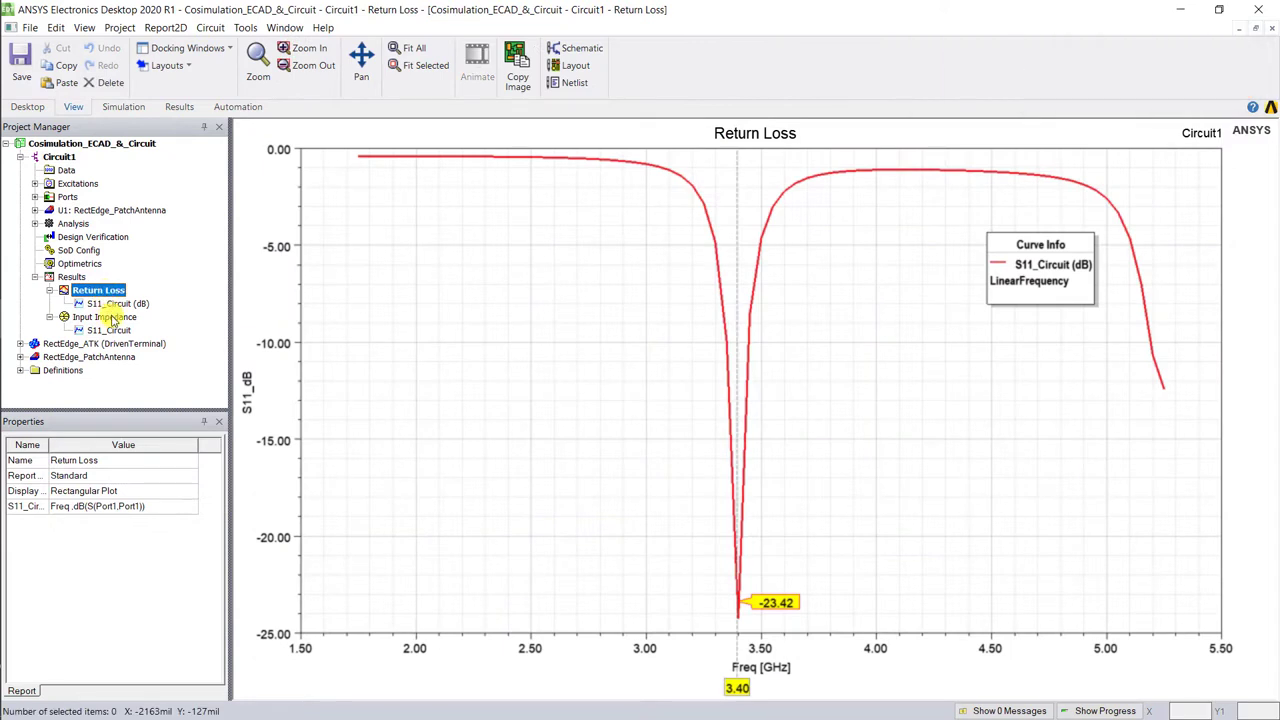
left_click(104, 316)
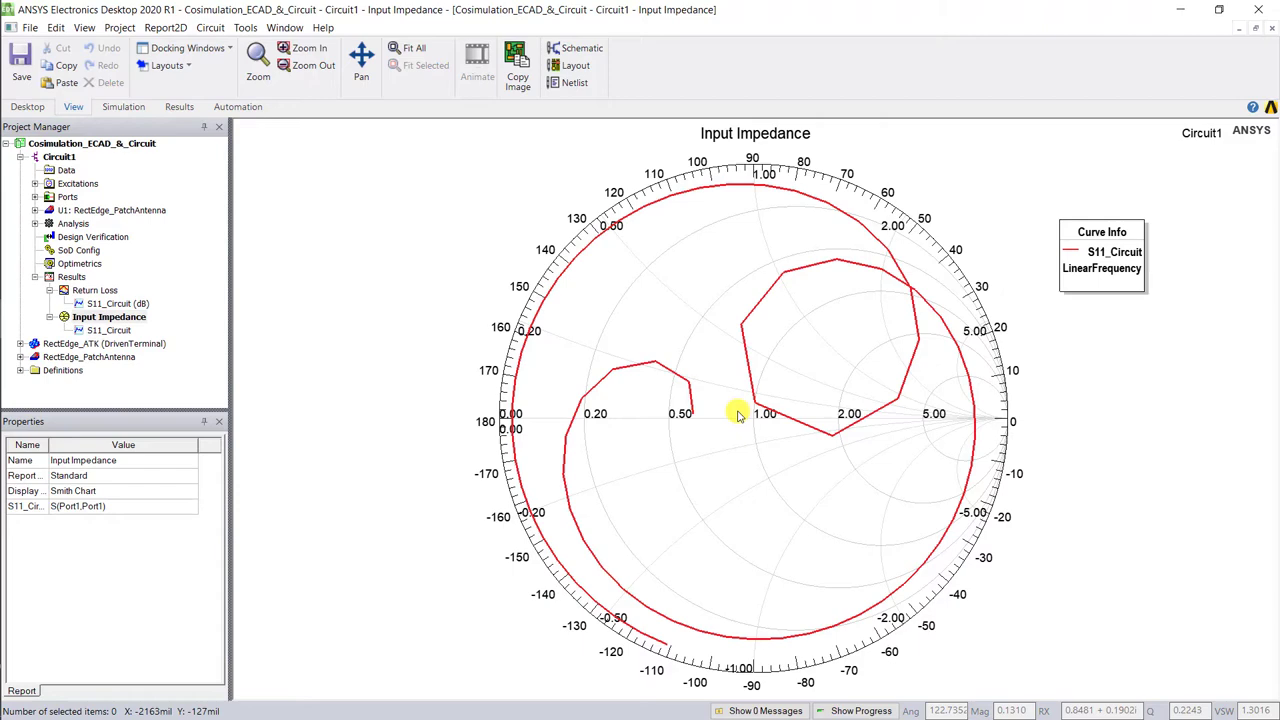
right_click(738, 414)
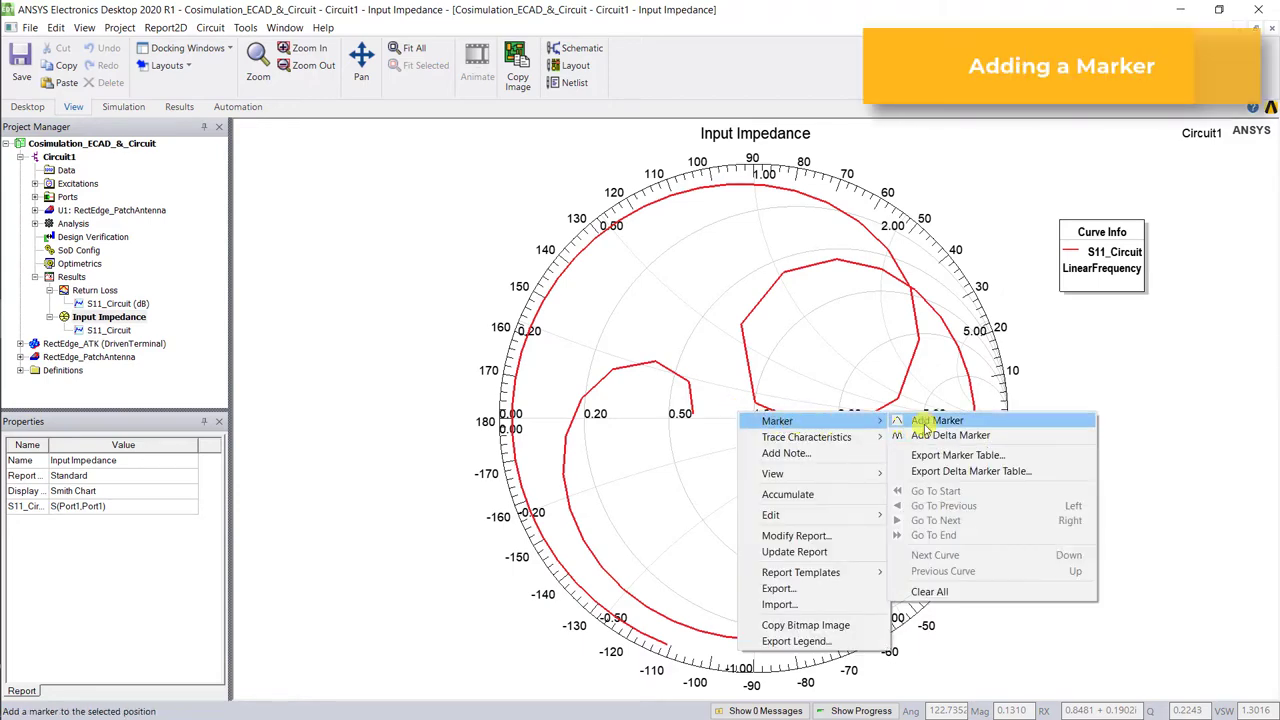
left_click(937, 420)
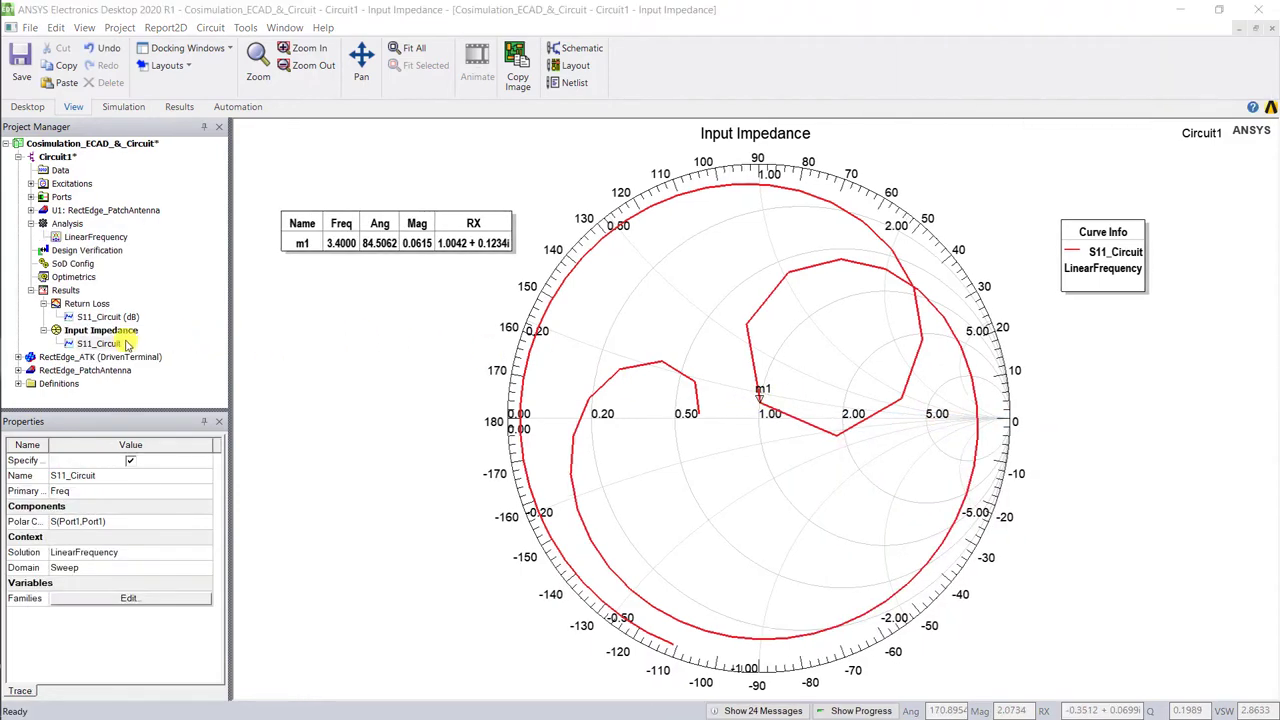
left_click(98, 343)
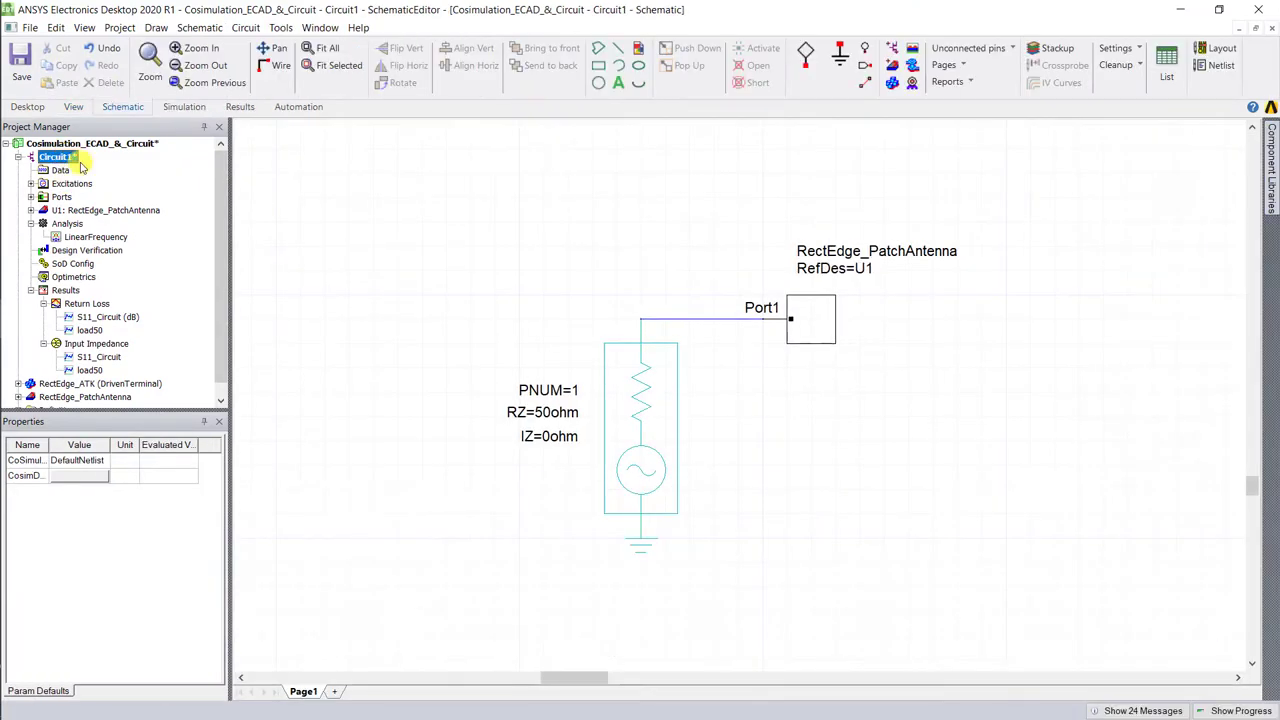
Set the port impedance to 50+j20 ohm and bring in the load50j20 results.
double_click(810, 319)
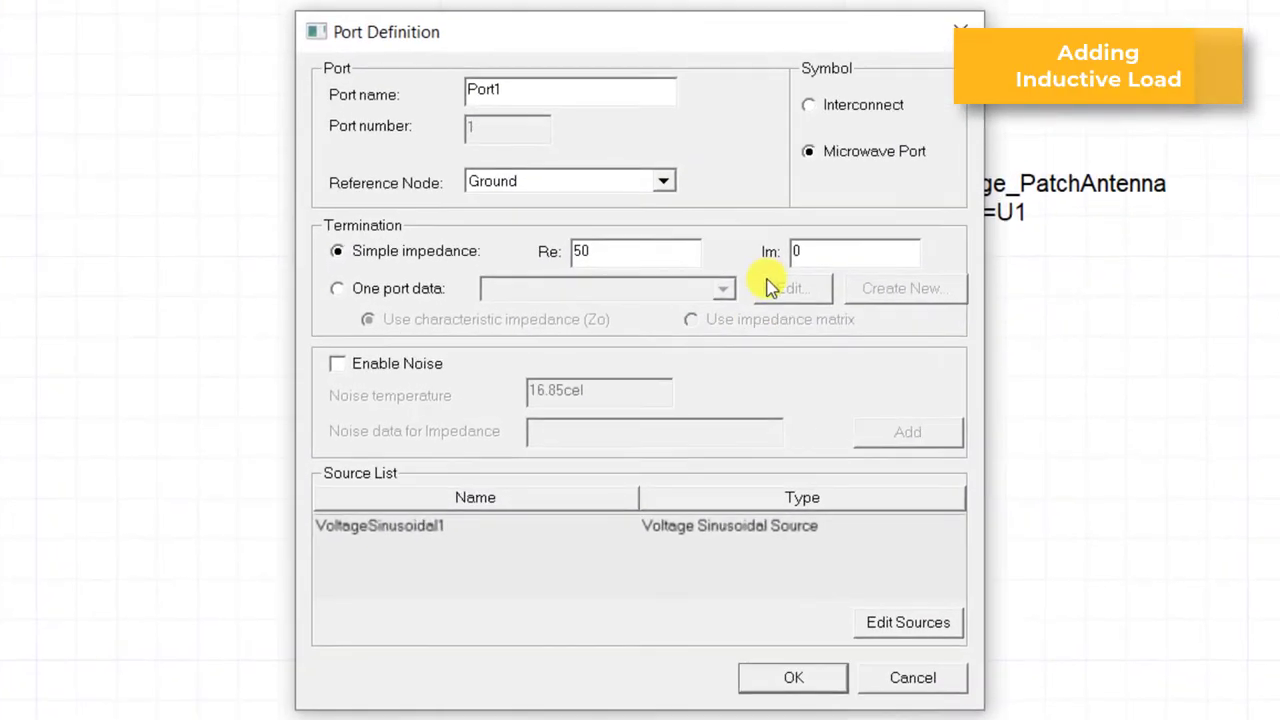
type("20")
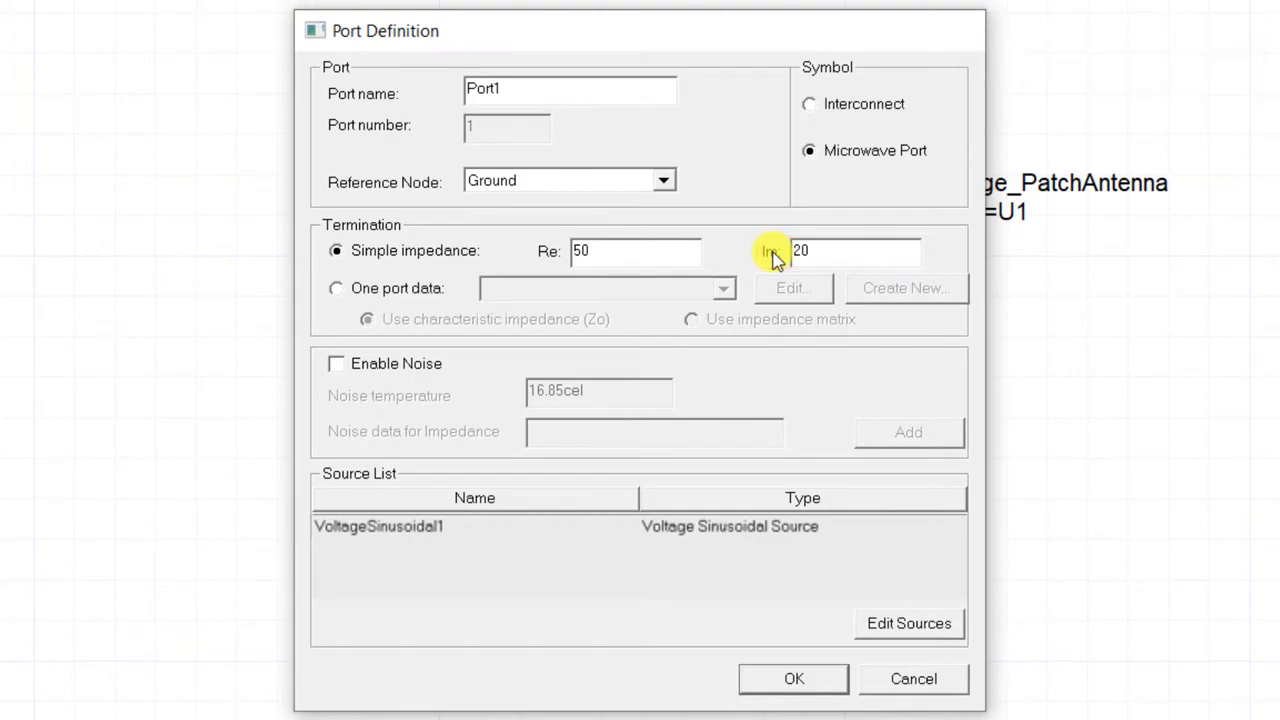
left_click(793, 679)
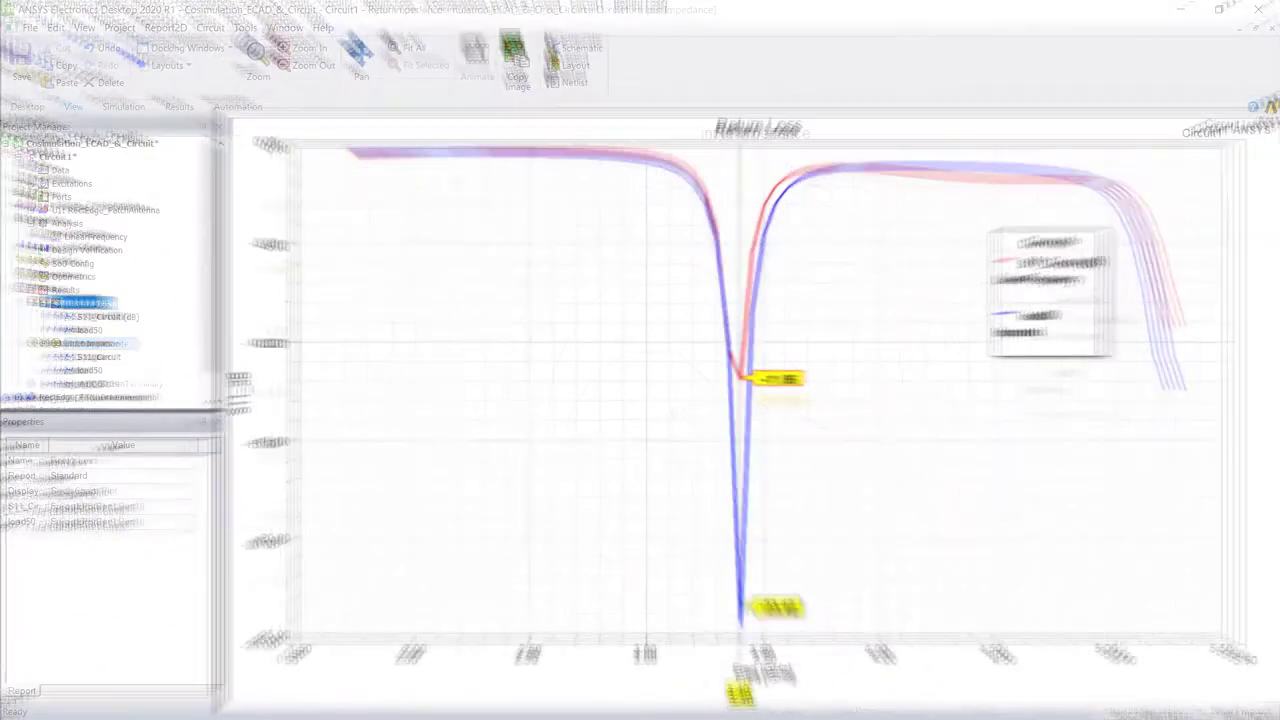
left_click(101, 343)
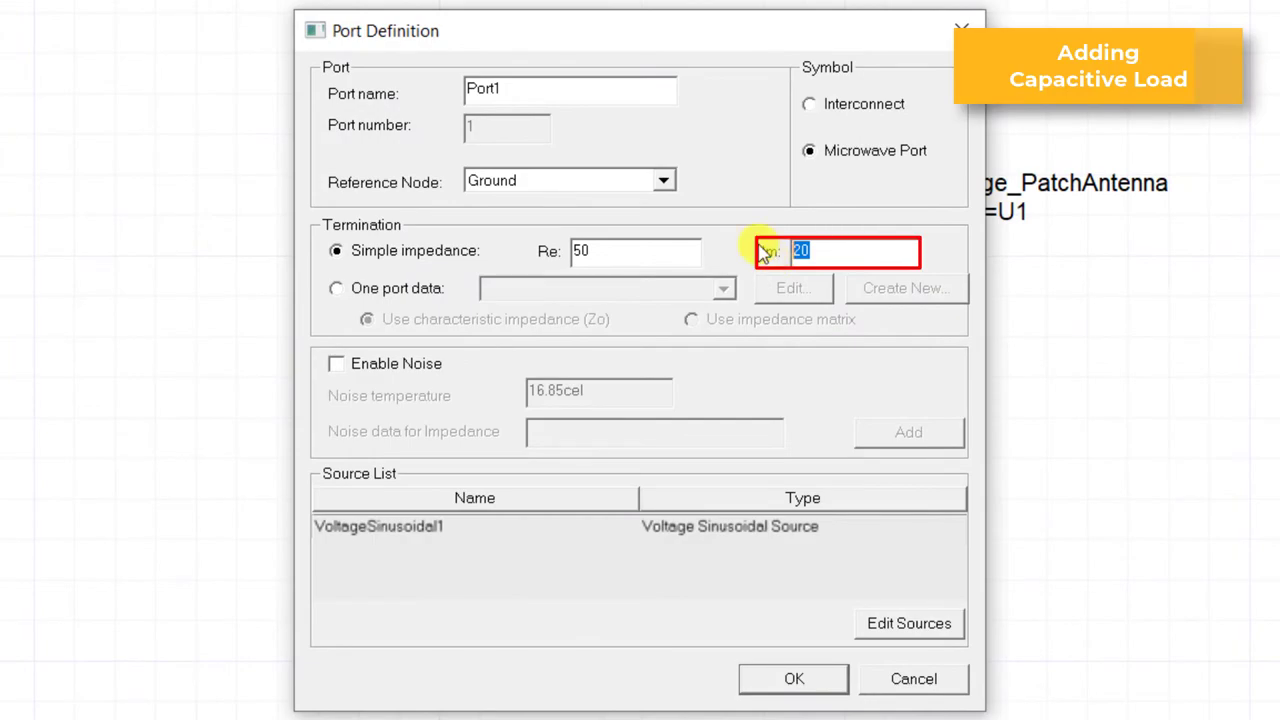
Repeat with 50−j50 ohm for load50j-50 and view the Return Loss comparison.
left_click(793, 678)
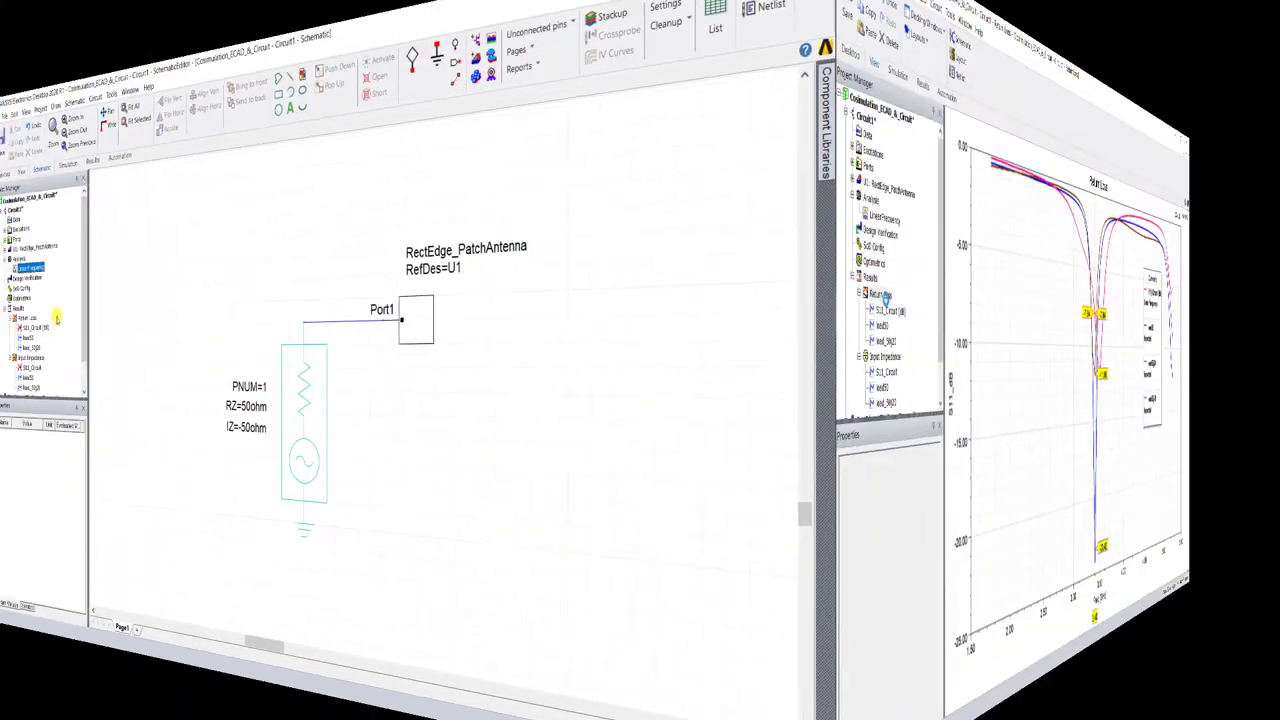
left_click(90, 303)
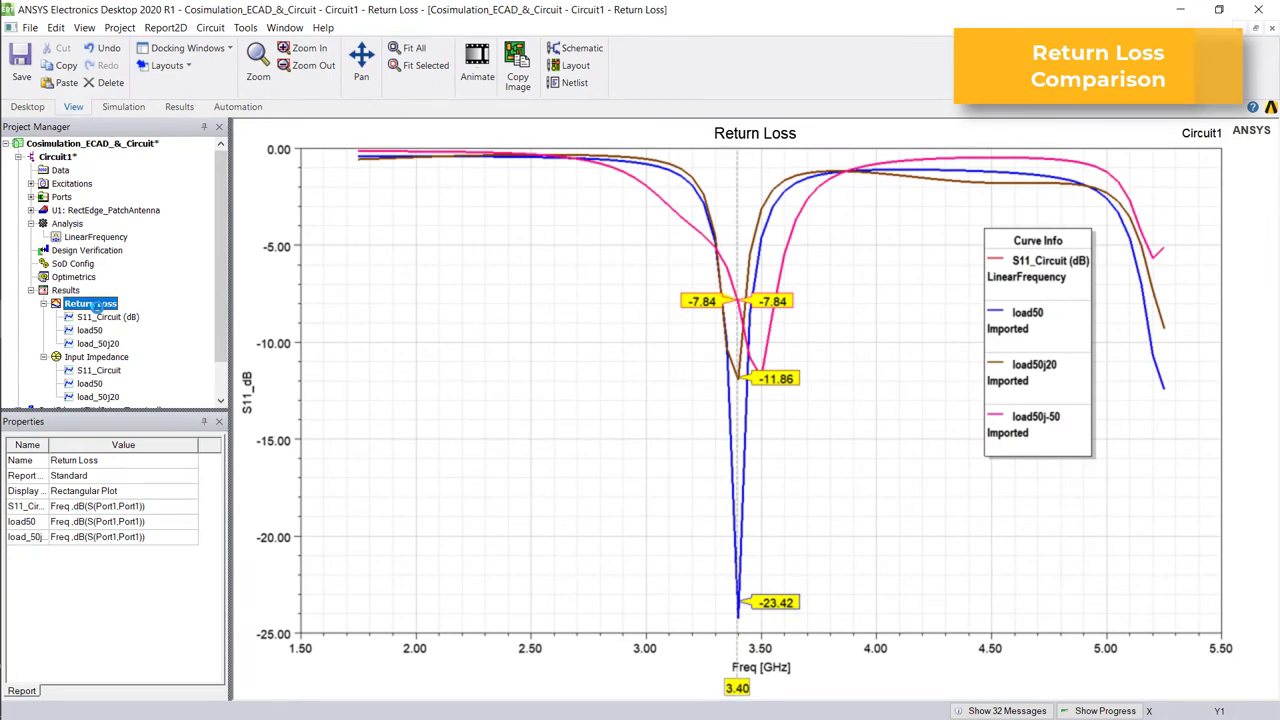
left_click(100, 330)
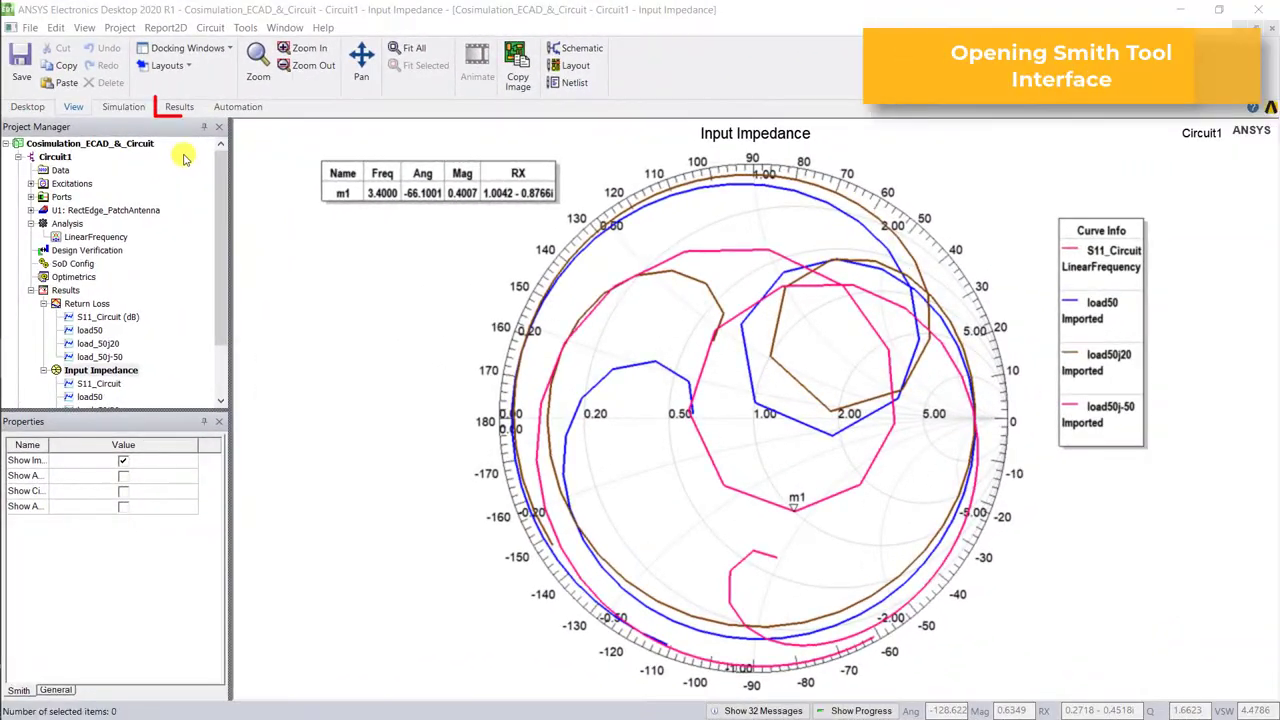
Open the Smith Tool, place marker 1 at 3.4 GHz and compute its conjugate.
left_click(179, 107)
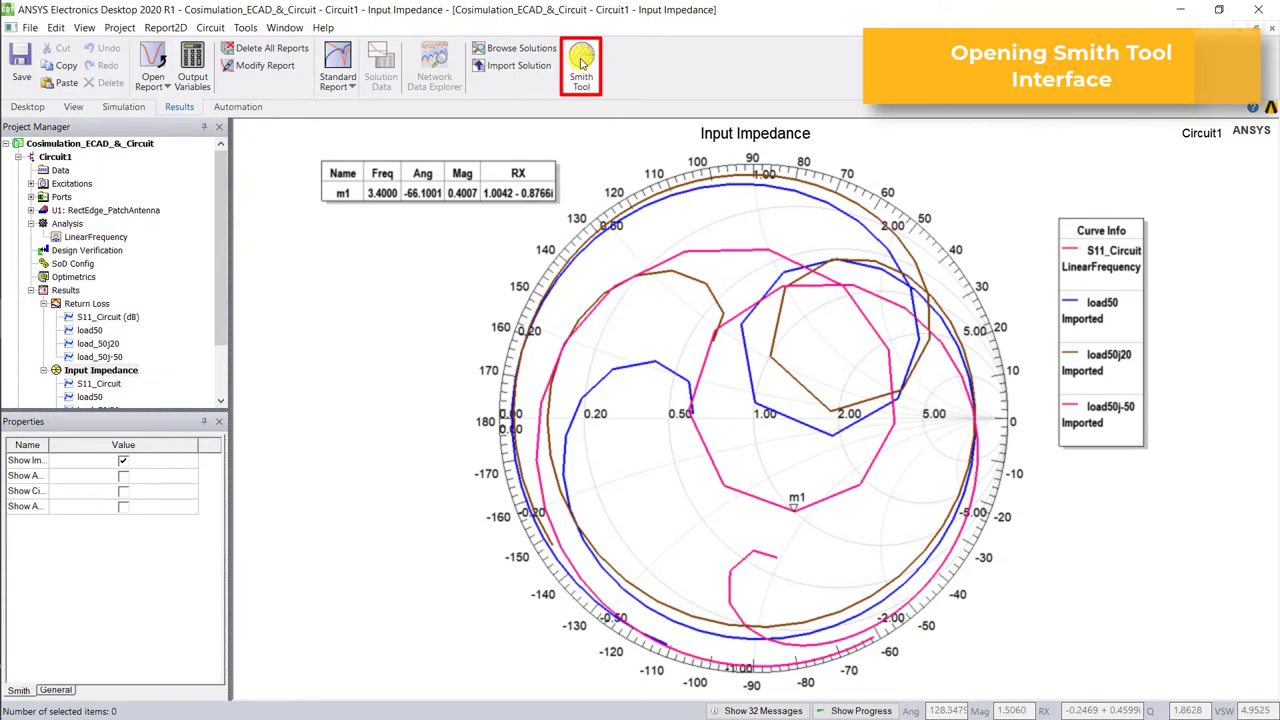
left_click(581, 66)
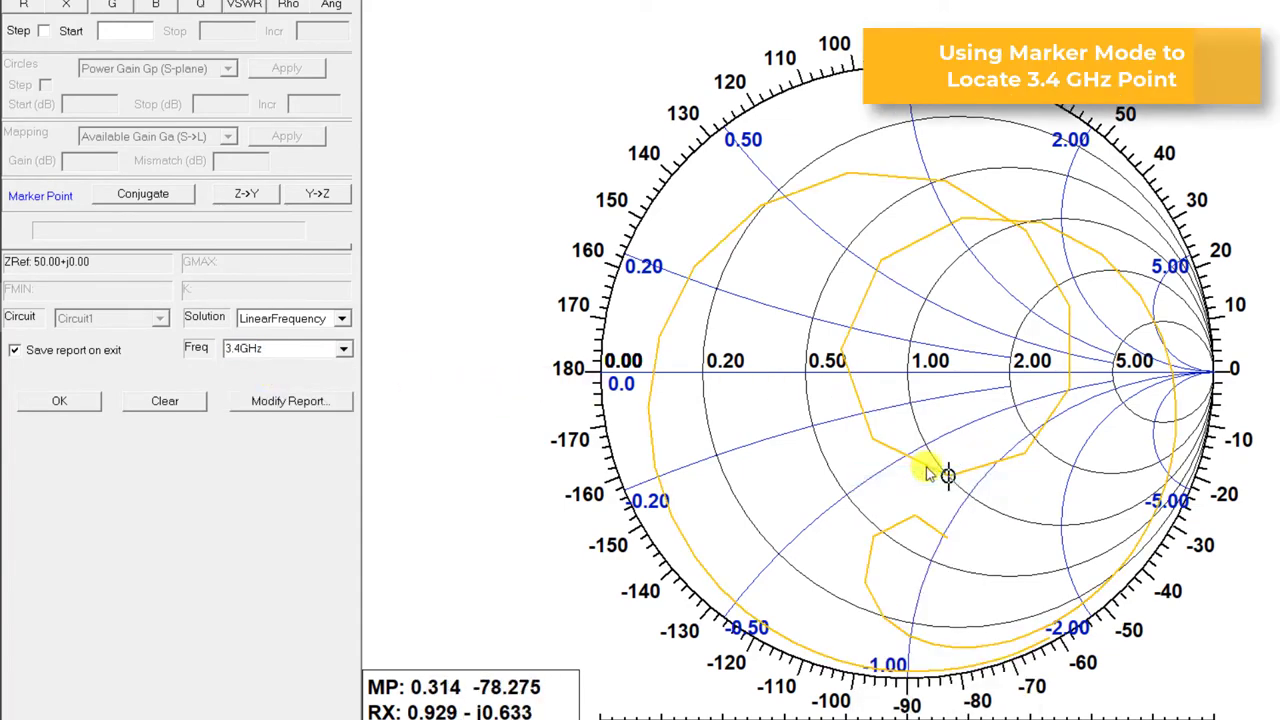
left_click(948, 475)
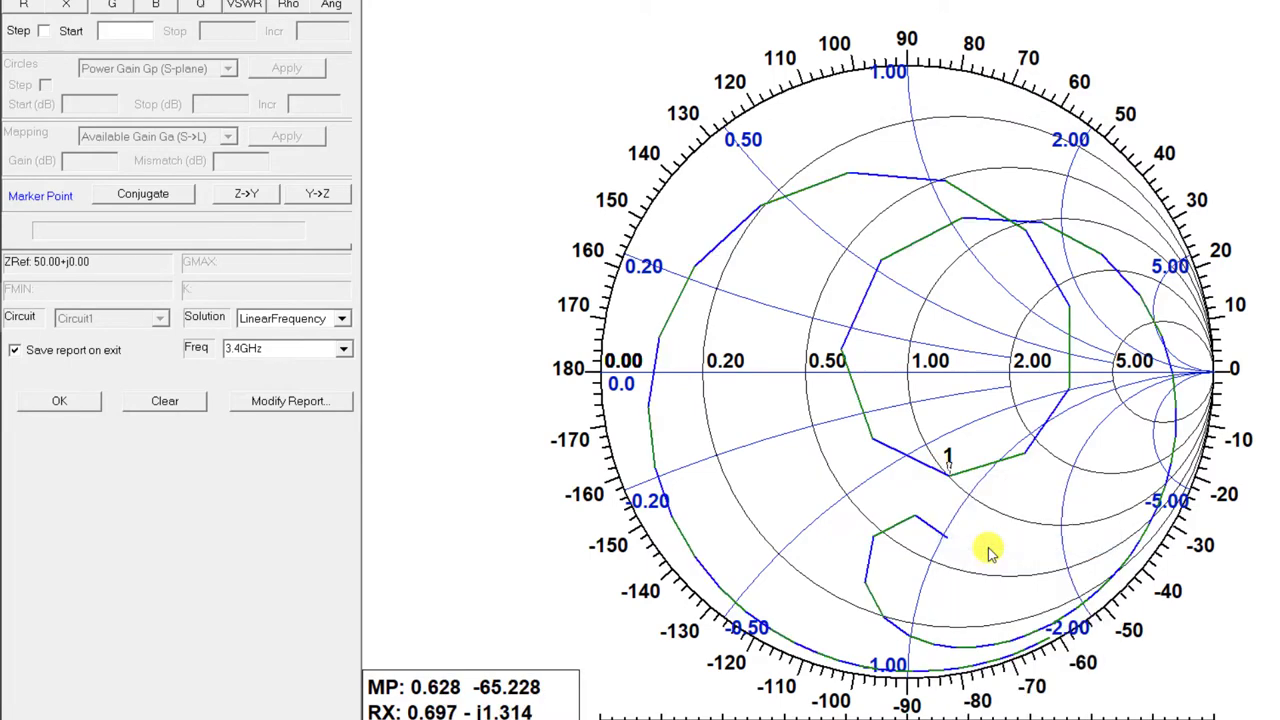
left_click(142, 193)
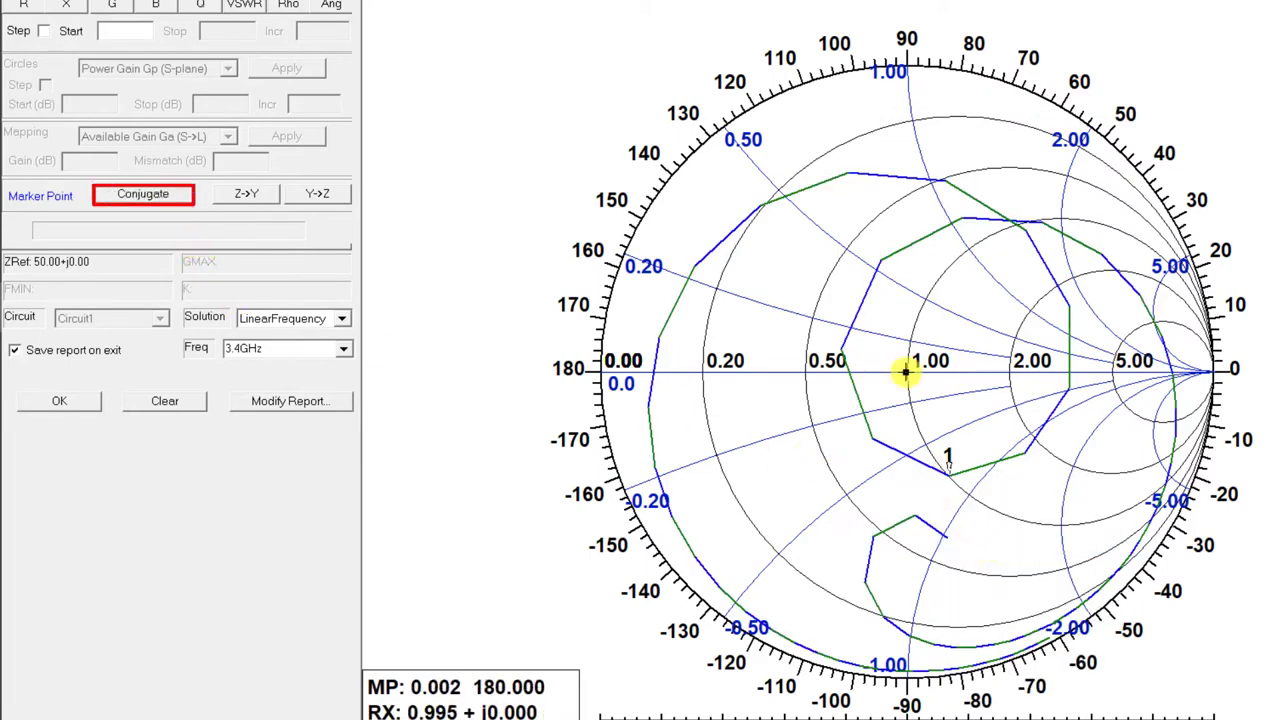
left_click(948, 479)
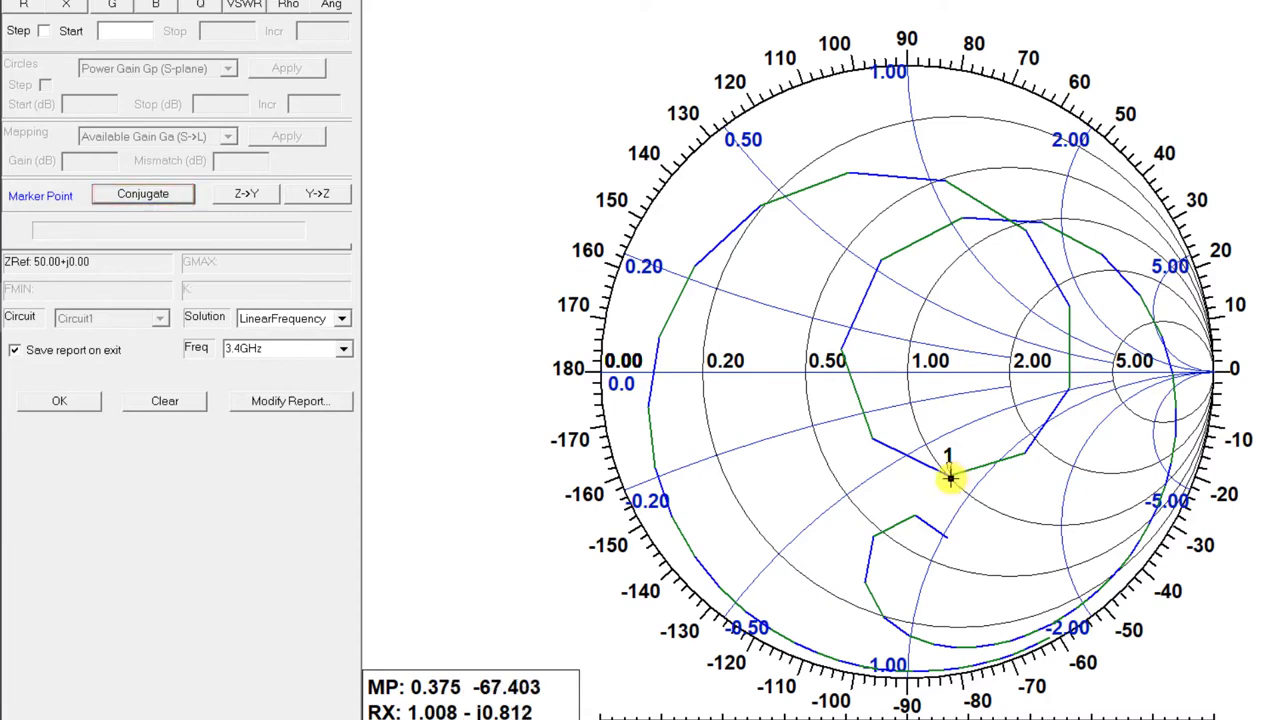
left_click(143, 193)
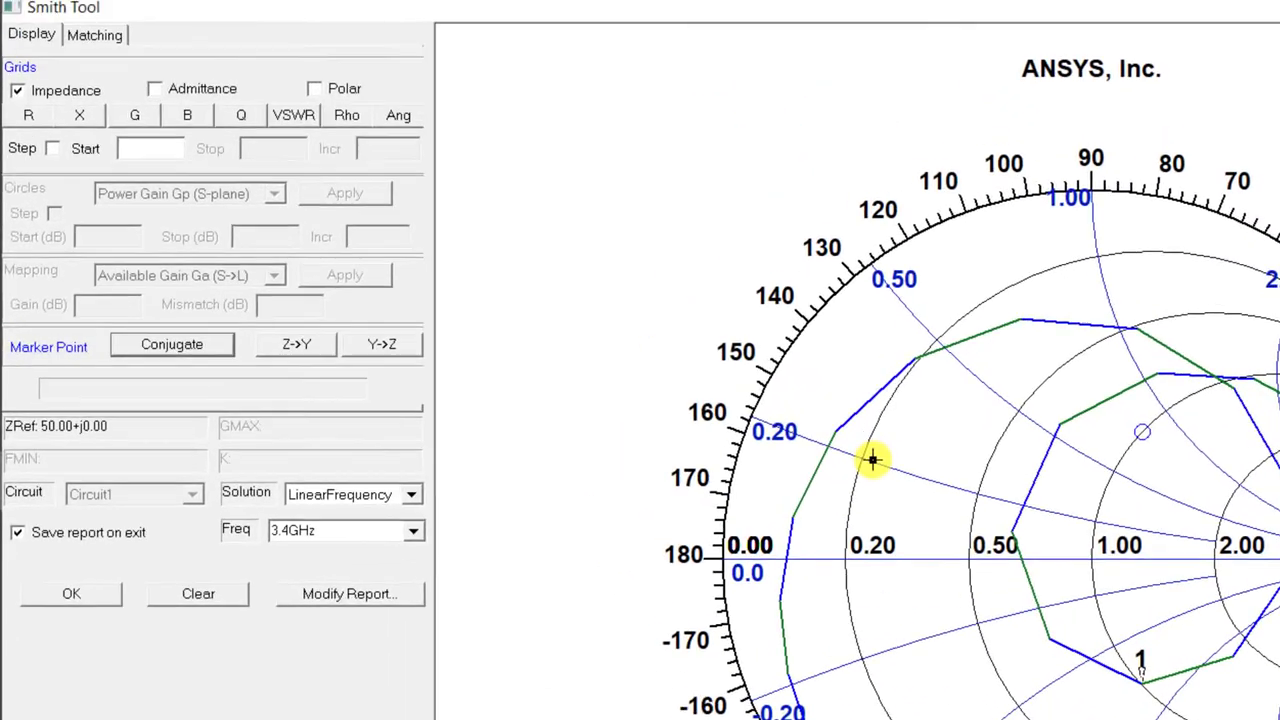
Start a new matching network in the Smith Tool's Matching tab.
left_click(95, 34)
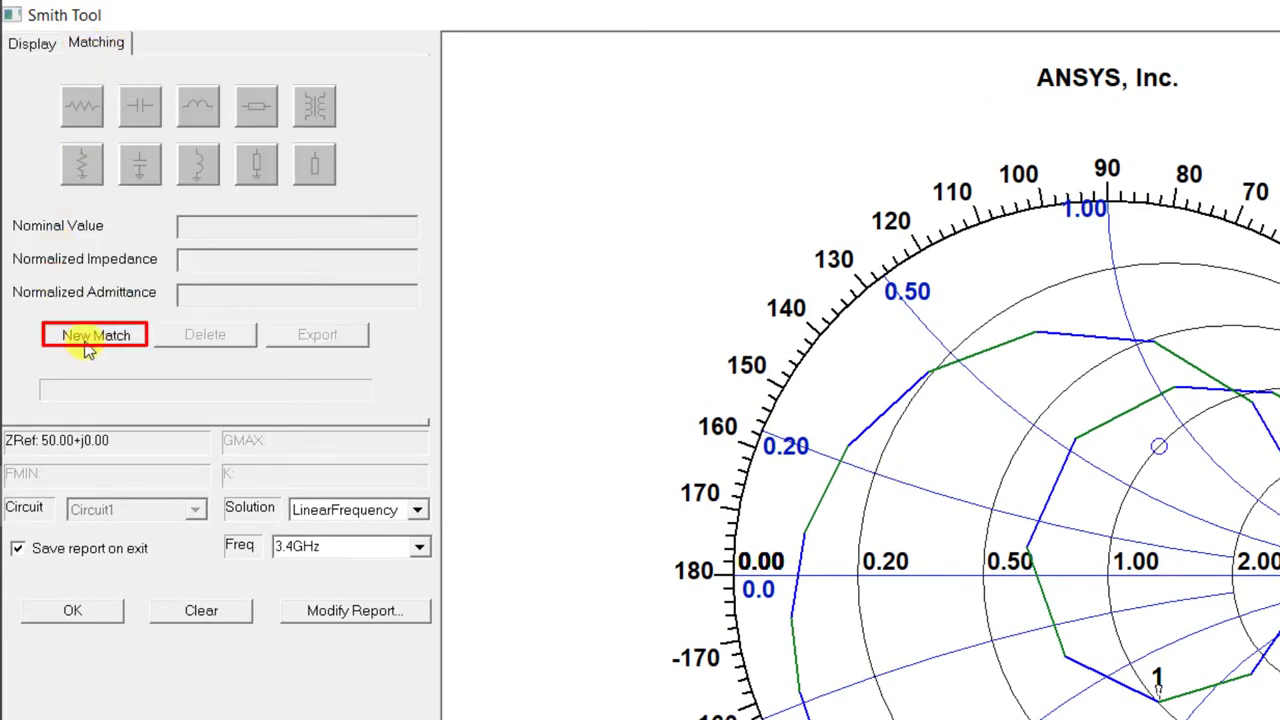
left_click(94, 334)
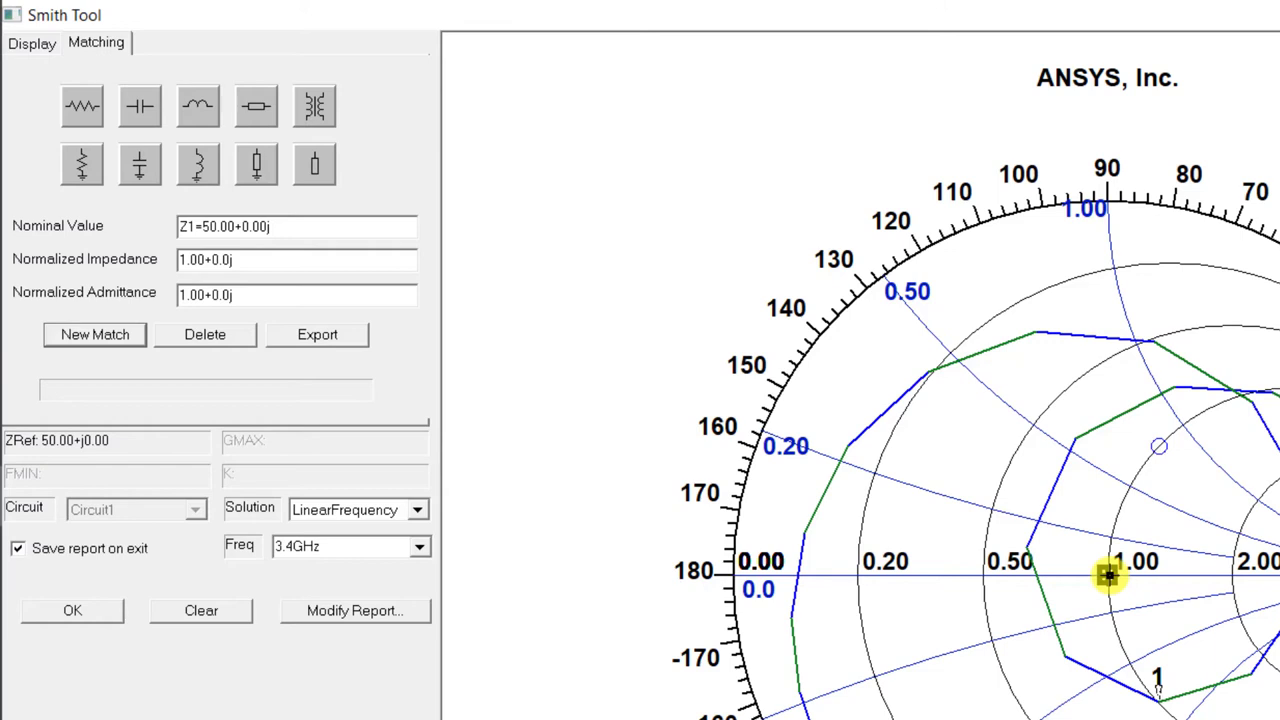
left_click(82, 164)
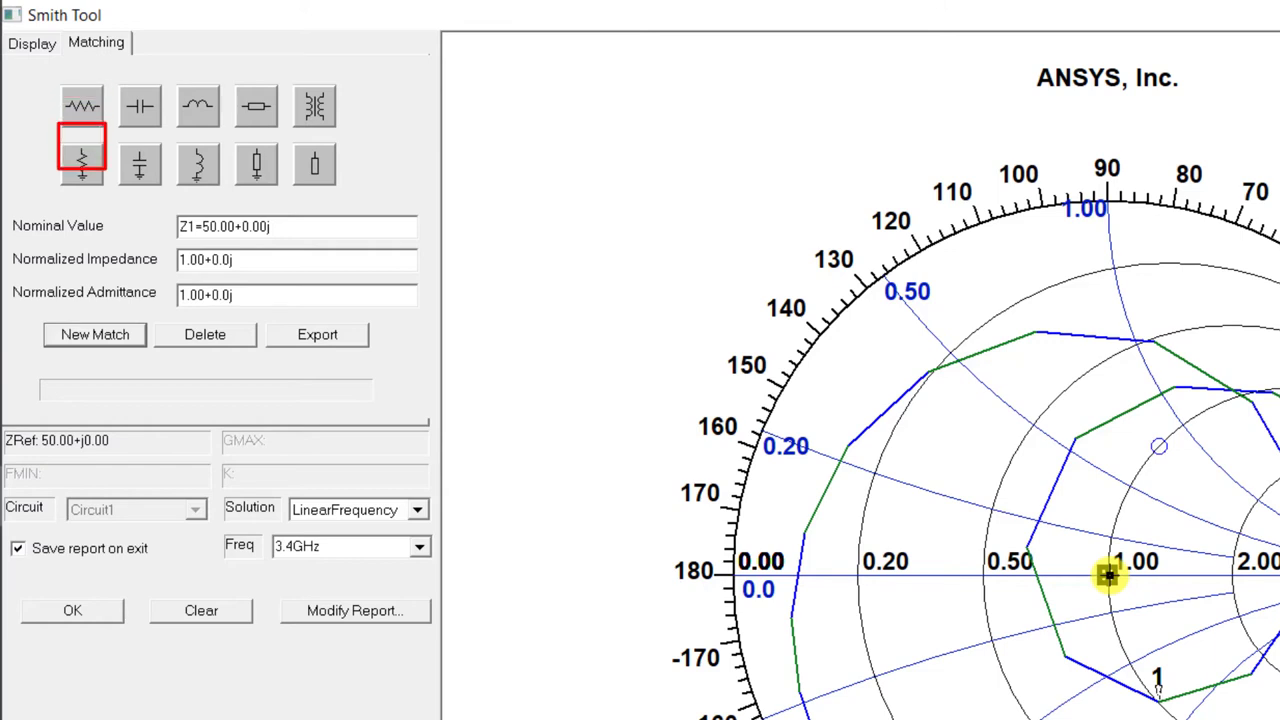
left_click(139, 164)
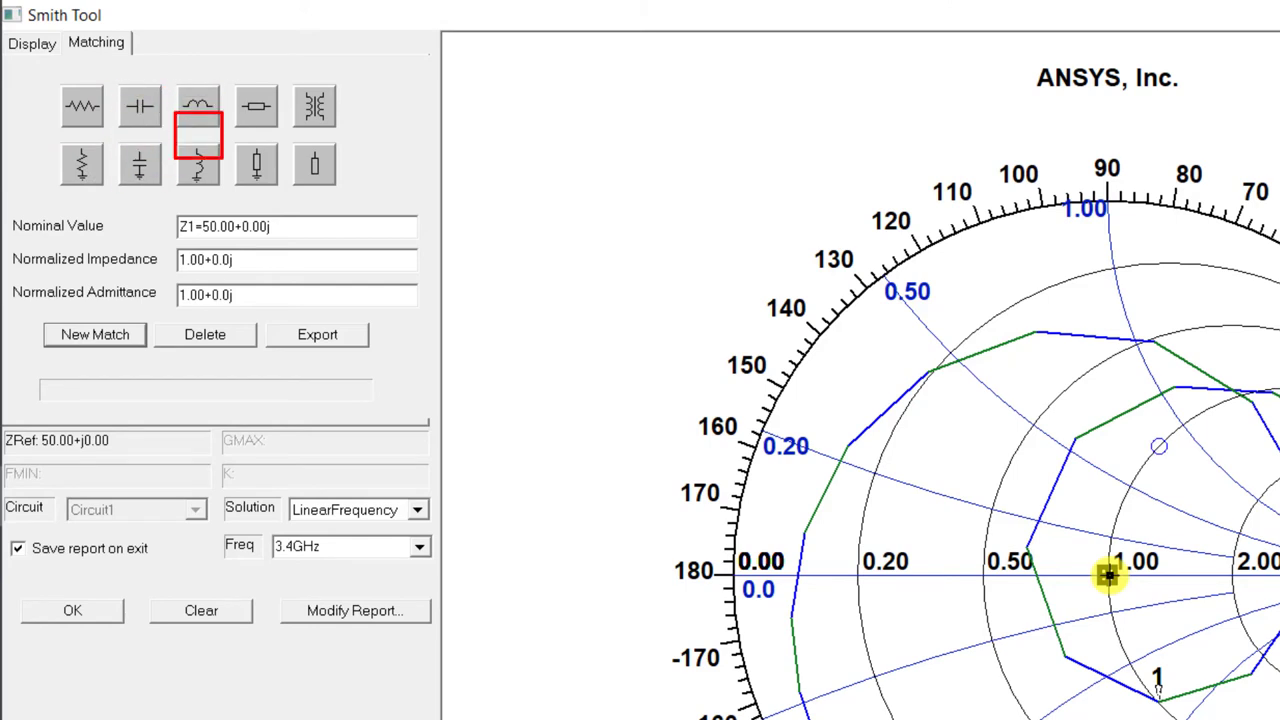
left_click(256, 164)
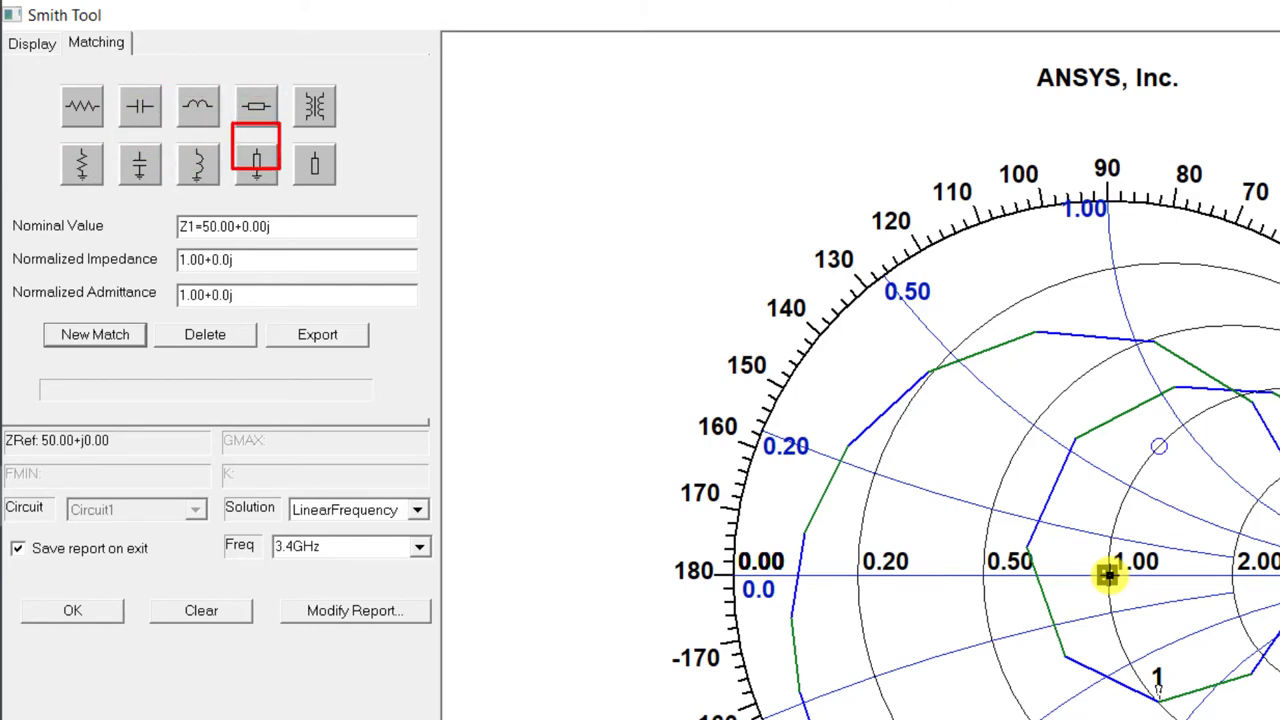
left_click(314, 107)
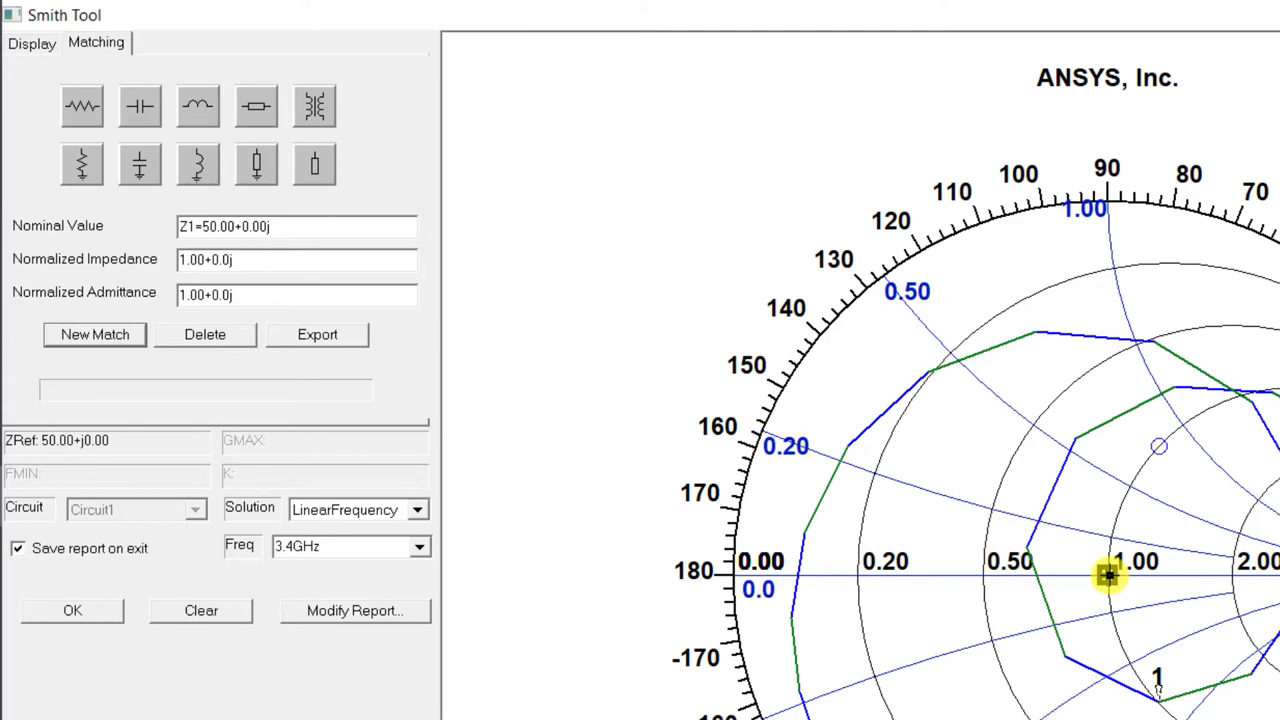
Place a 1.87 nH series inductor, then a shunt inductor at the chart centre.
left_click(198, 107)
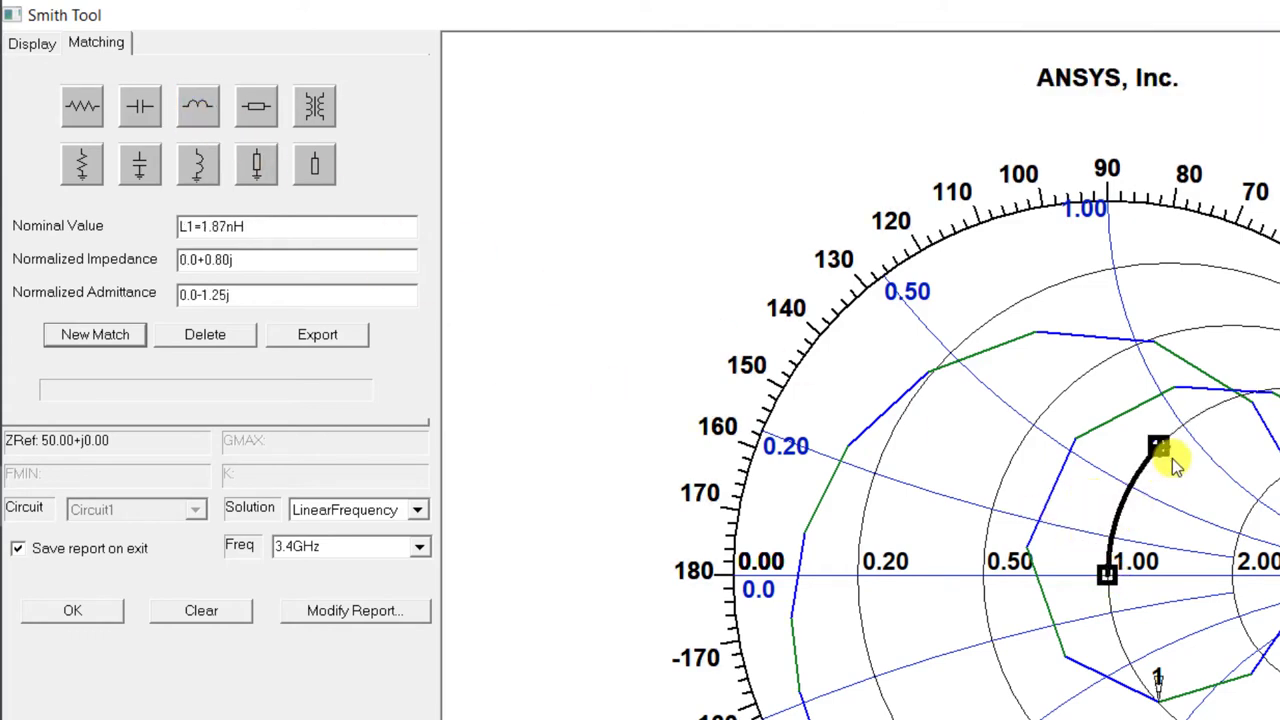
left_click(198, 165)
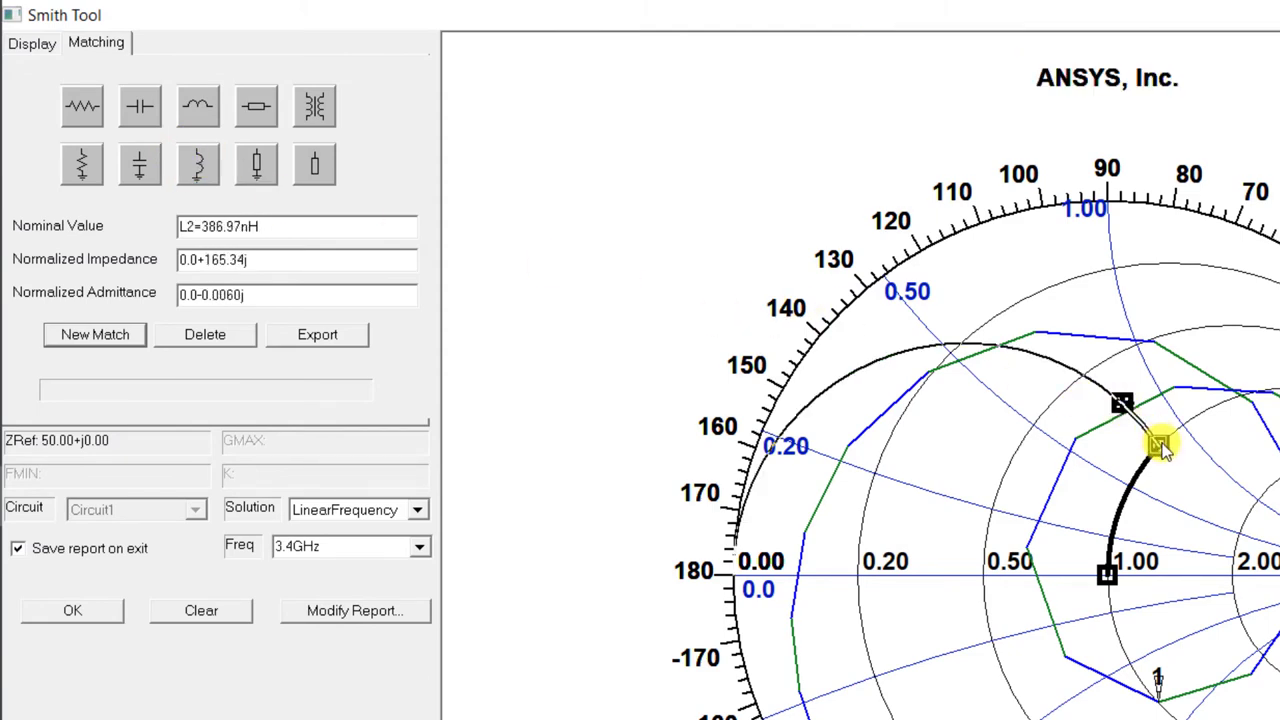
left_click(317, 334)
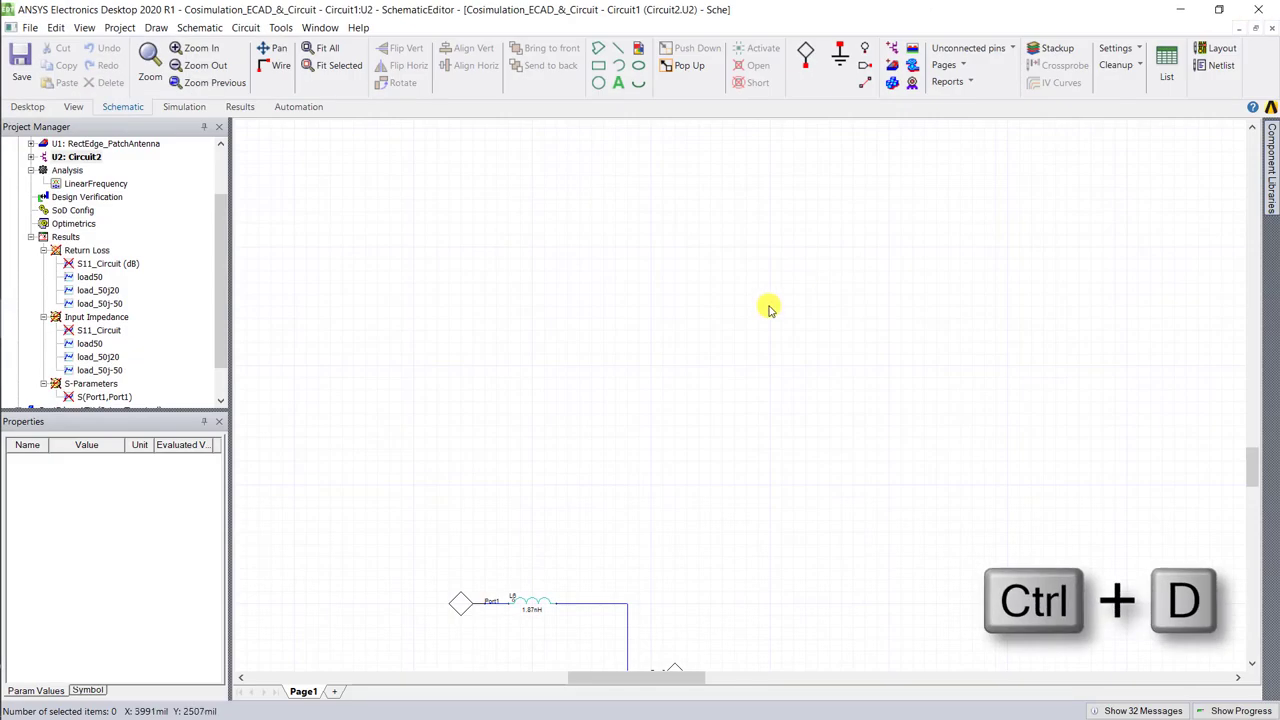
Drag the Circuit2 matching network between Port1 and U1 in Circuit1's schematic.
key("ctrl+d")
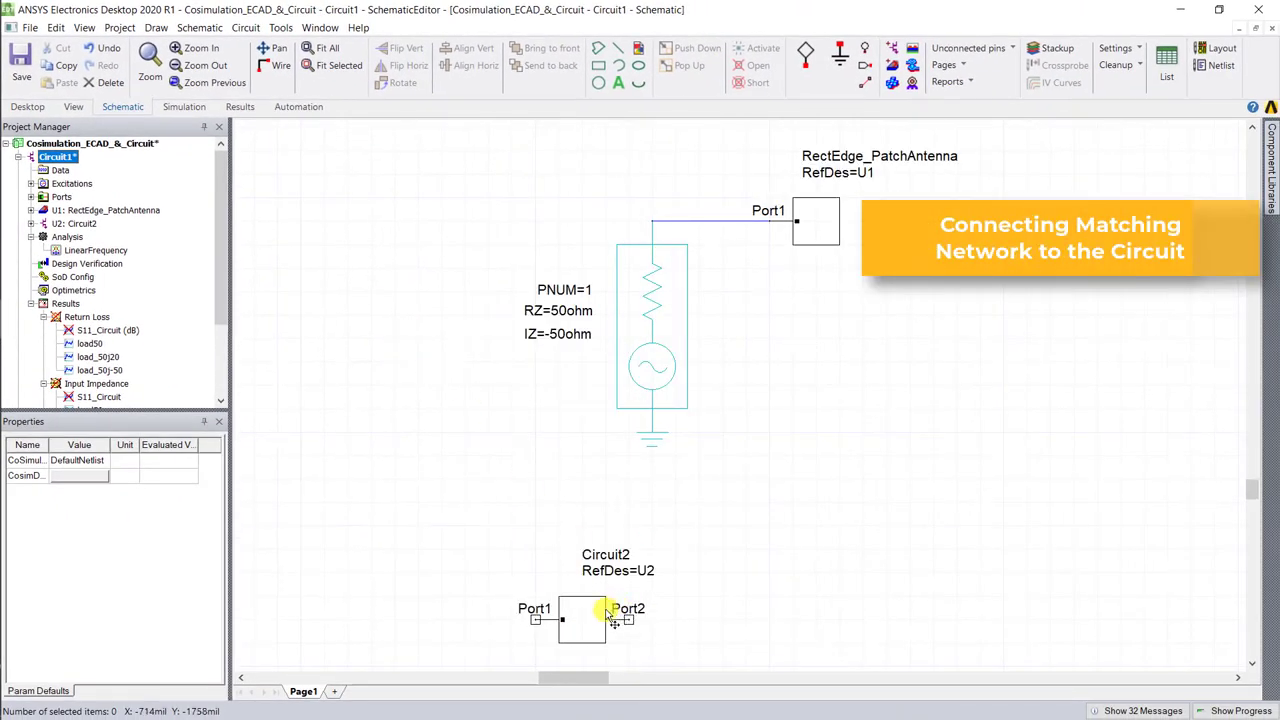
left_click_drag(582, 618, 725, 222)
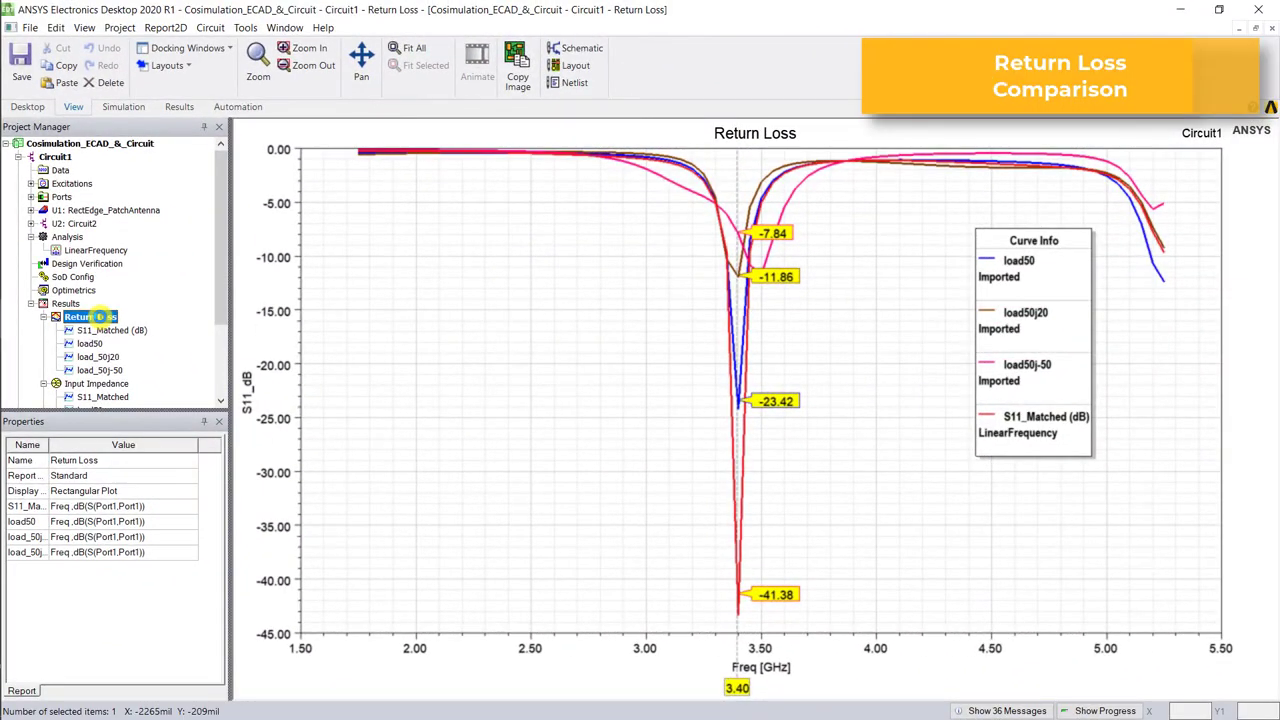
Select the RectEdge_PatchAntenna block in the Circuit1 schematic to push its excitations.
left_click(95, 276)
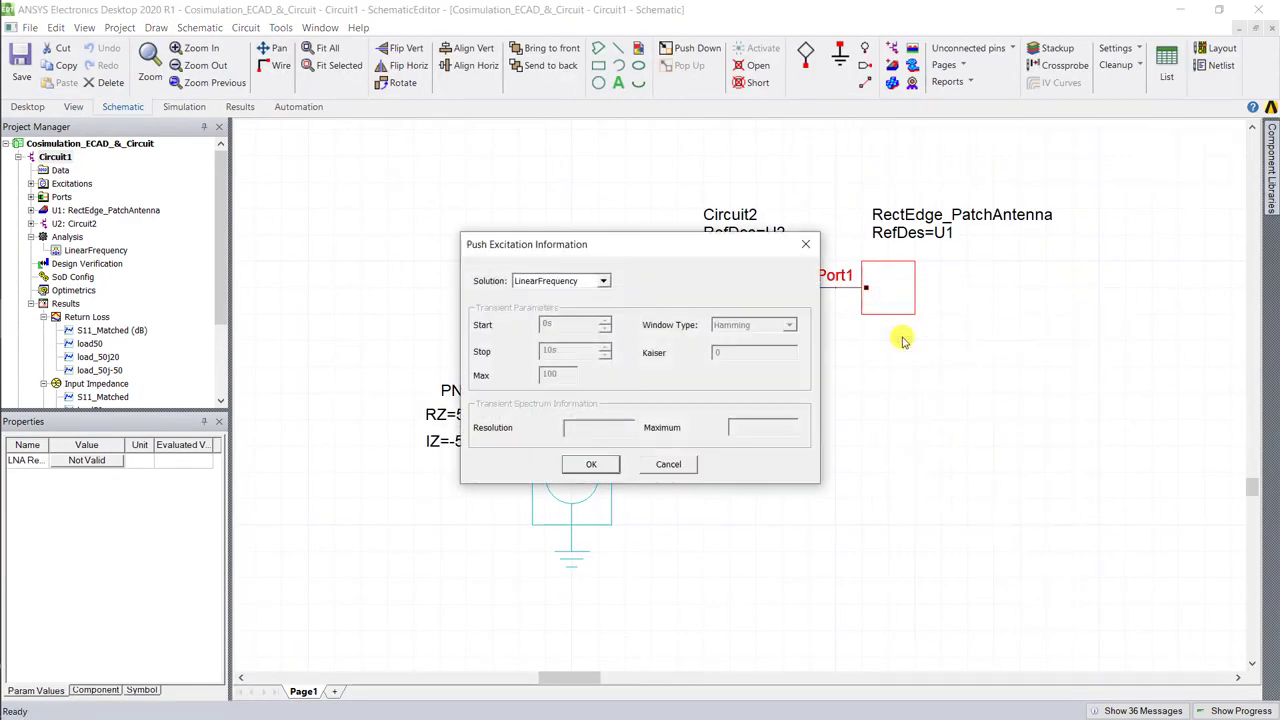
Push the LinearFrequency excitation to RectEdge_PatchAntenna and open its Return Loss report.
left_click(591, 463)
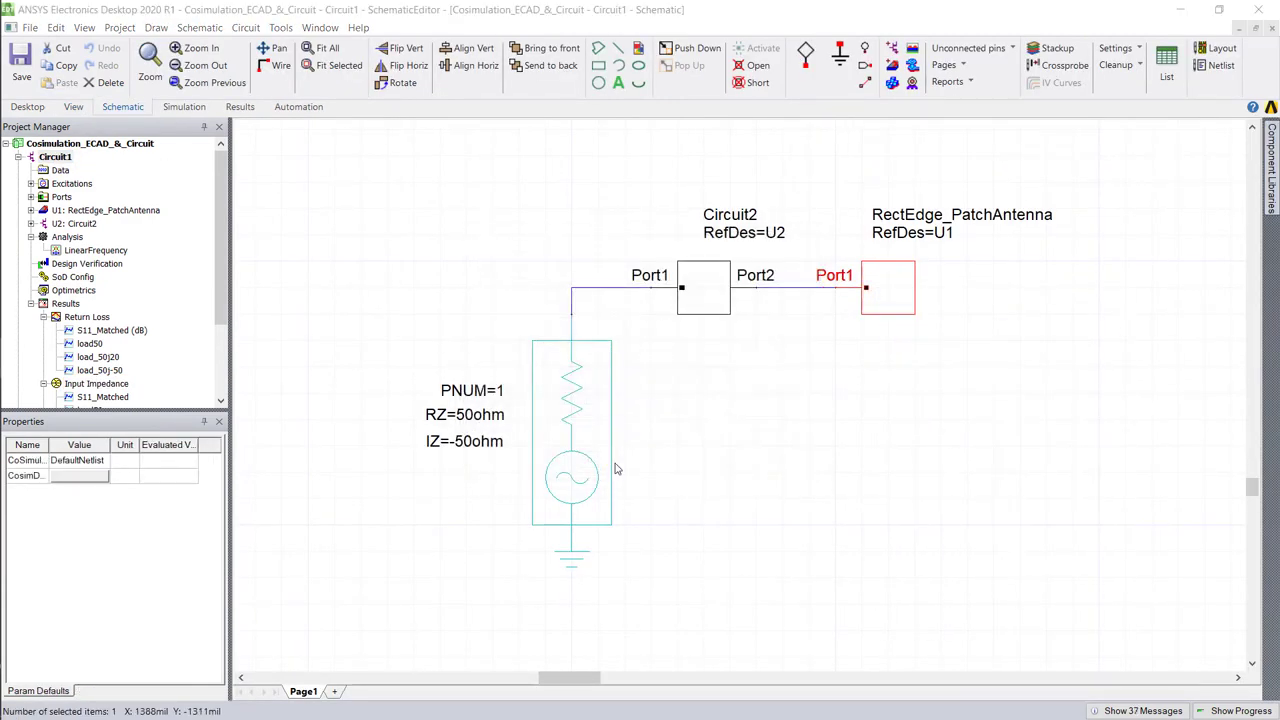
left_click(55, 157)
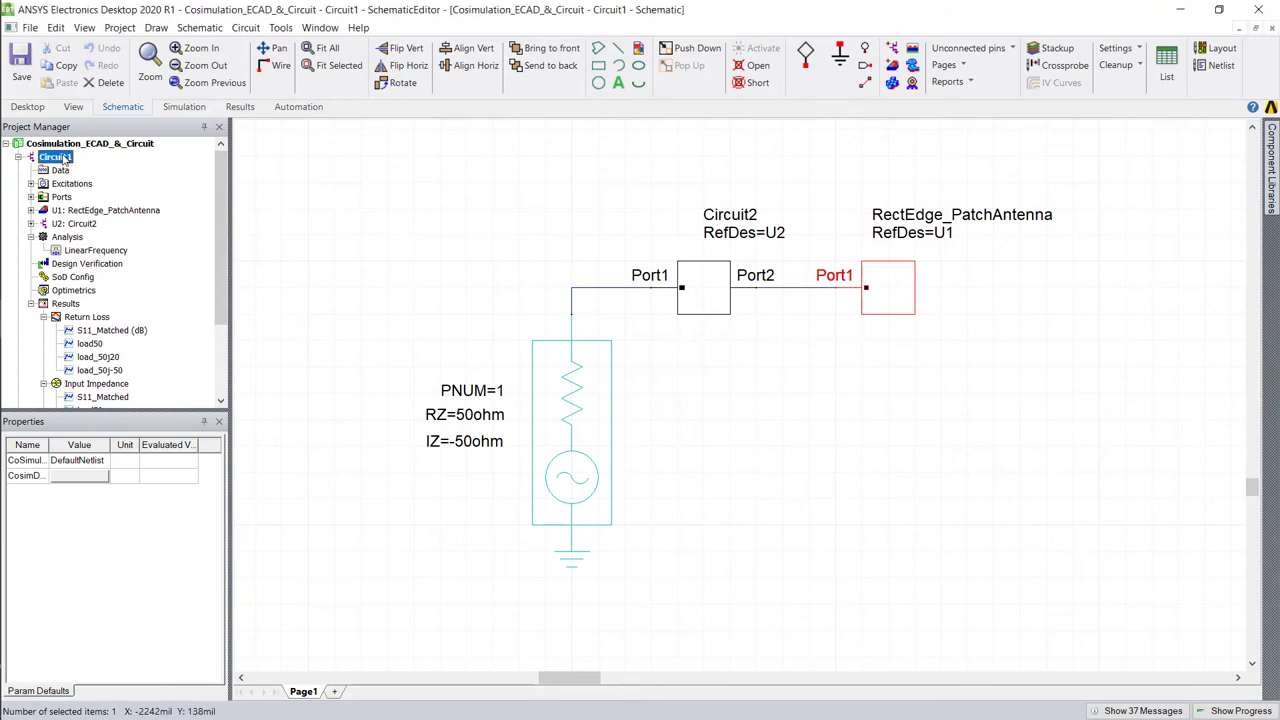
double_click(101, 370)
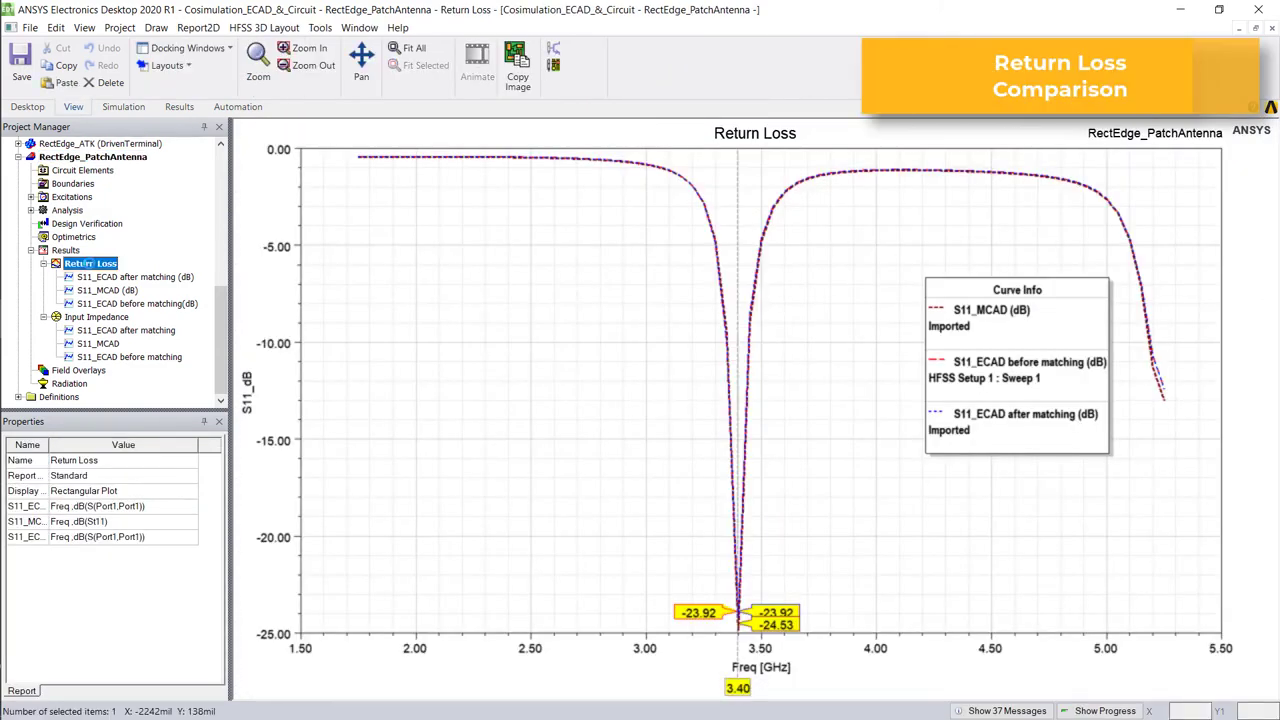
Show the antenna's Input Impedance chart with markers at 3.4 GHz.
left_click(96, 317)
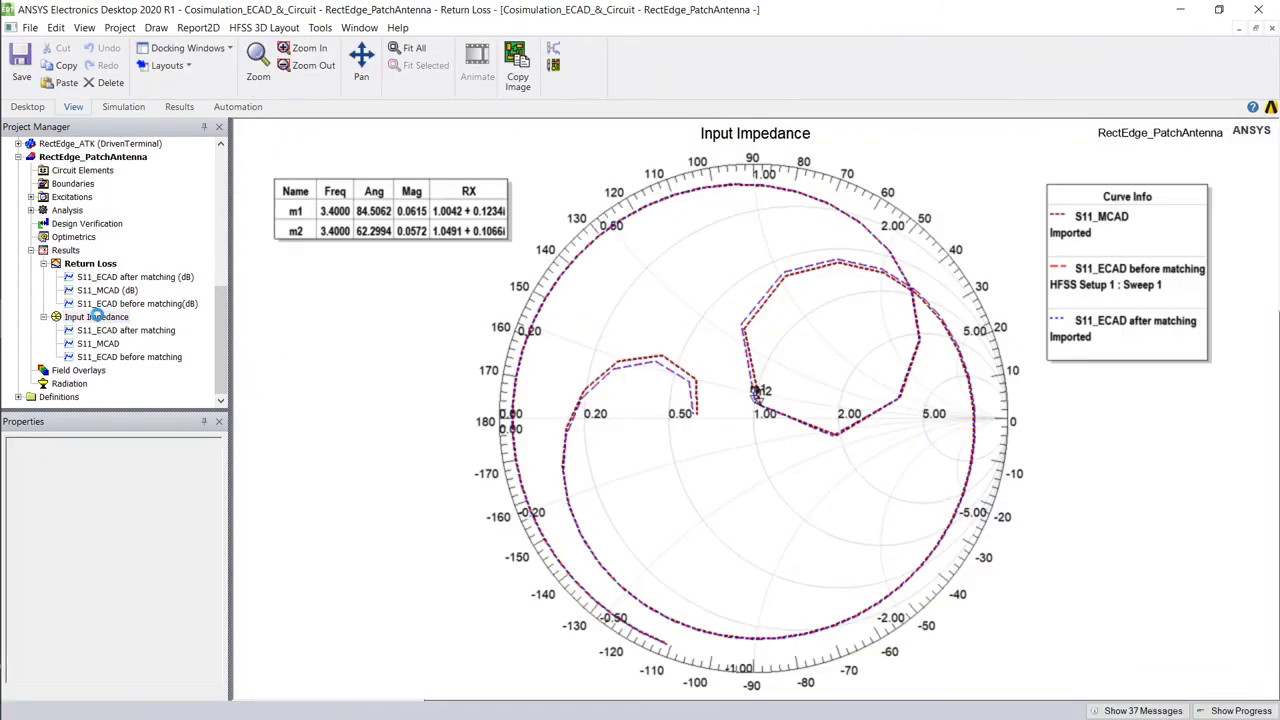
Reopen Port1's Port Definition settings for editing.
left_click(96, 316)
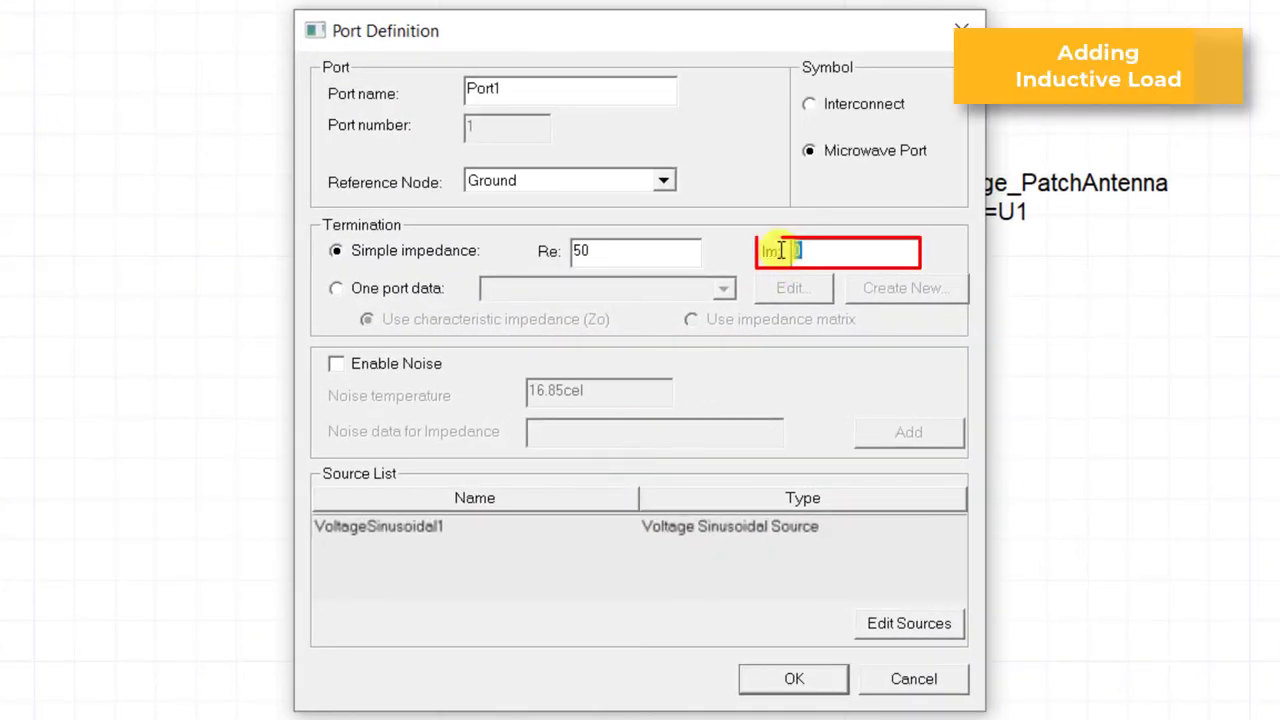
left_click(793, 678)
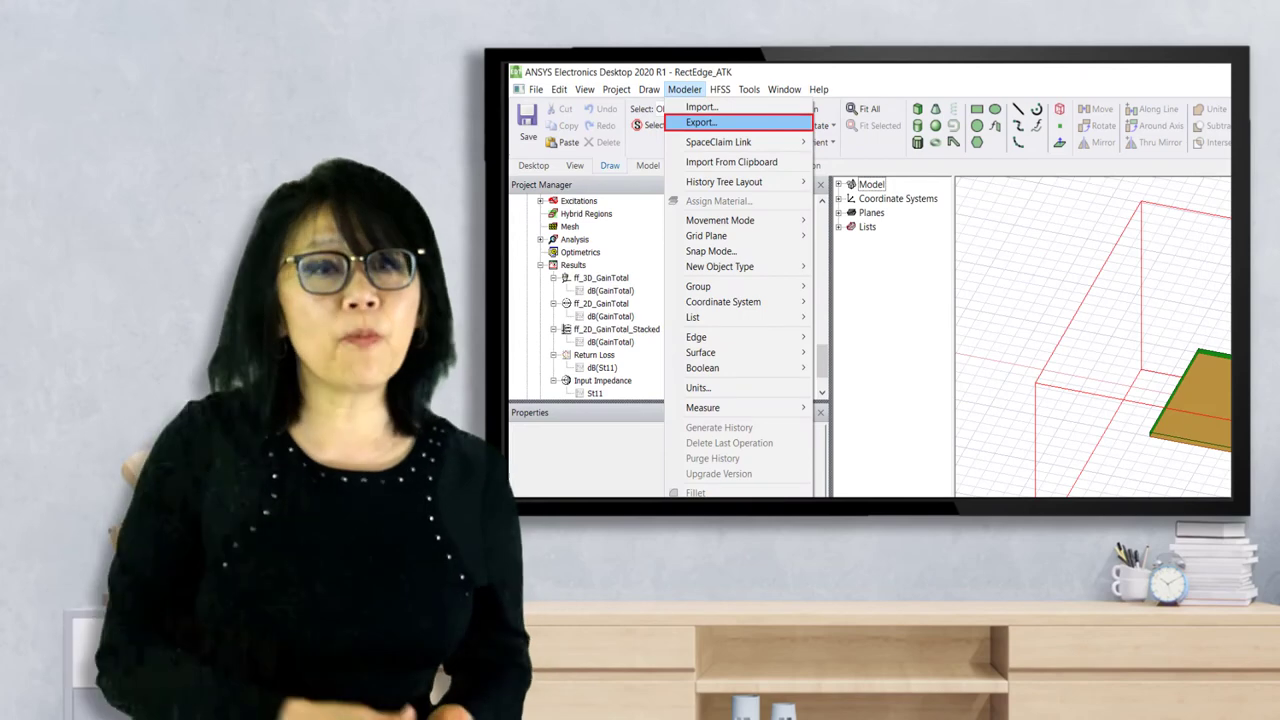
Export the model as AutoCAD, review the imported layout, and open S11_ECAD/S11_MCAD comparison reports.
left_click(701, 122)
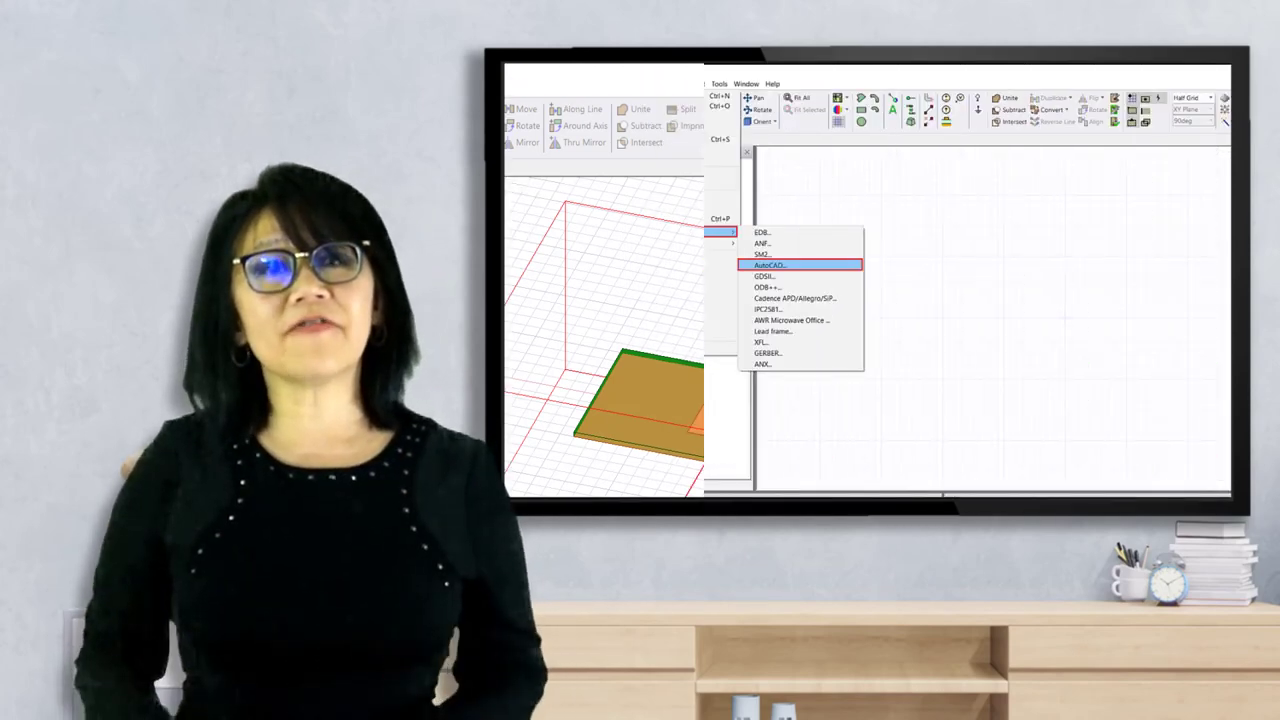
left_click(767, 265)
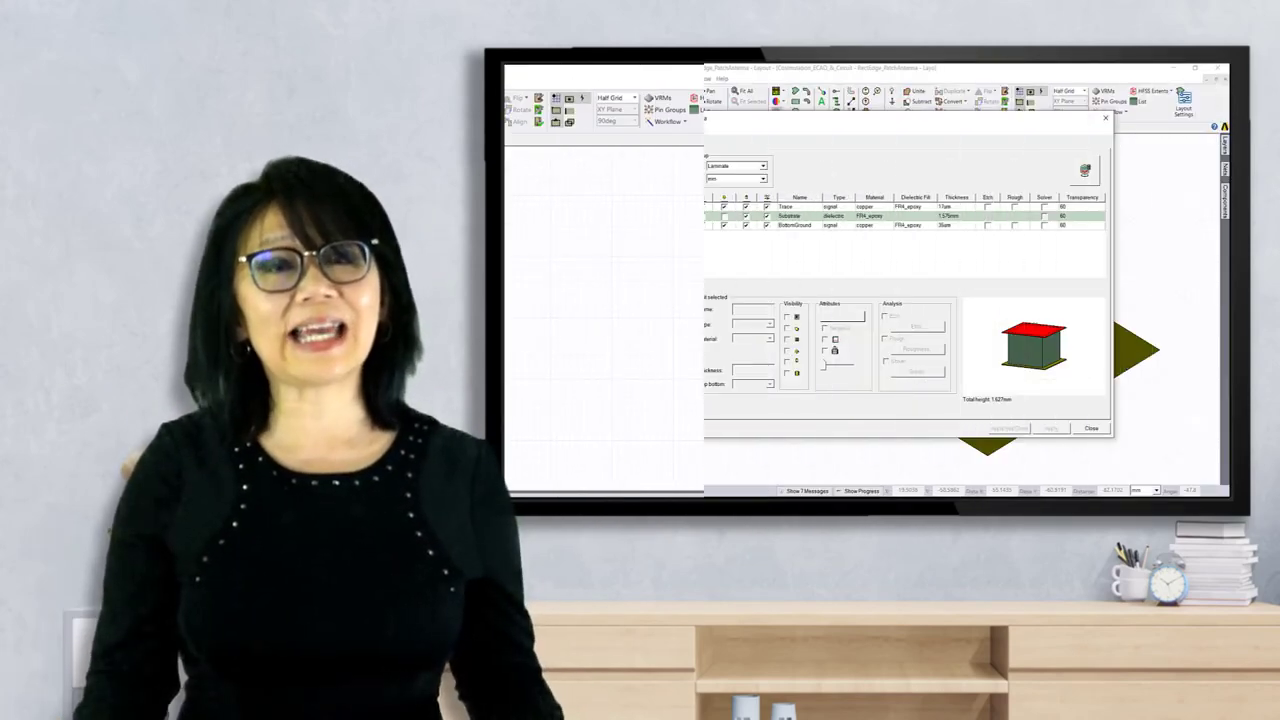
left_click(1090, 428)
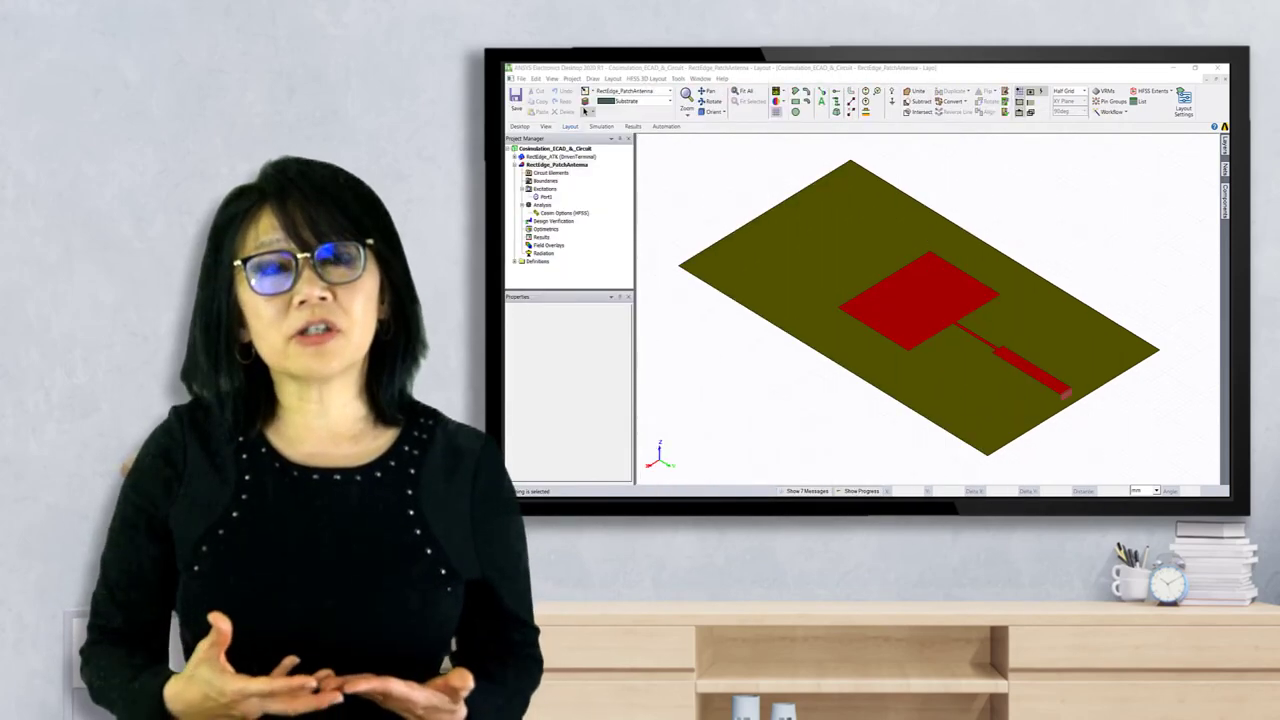
left_click(555, 261)
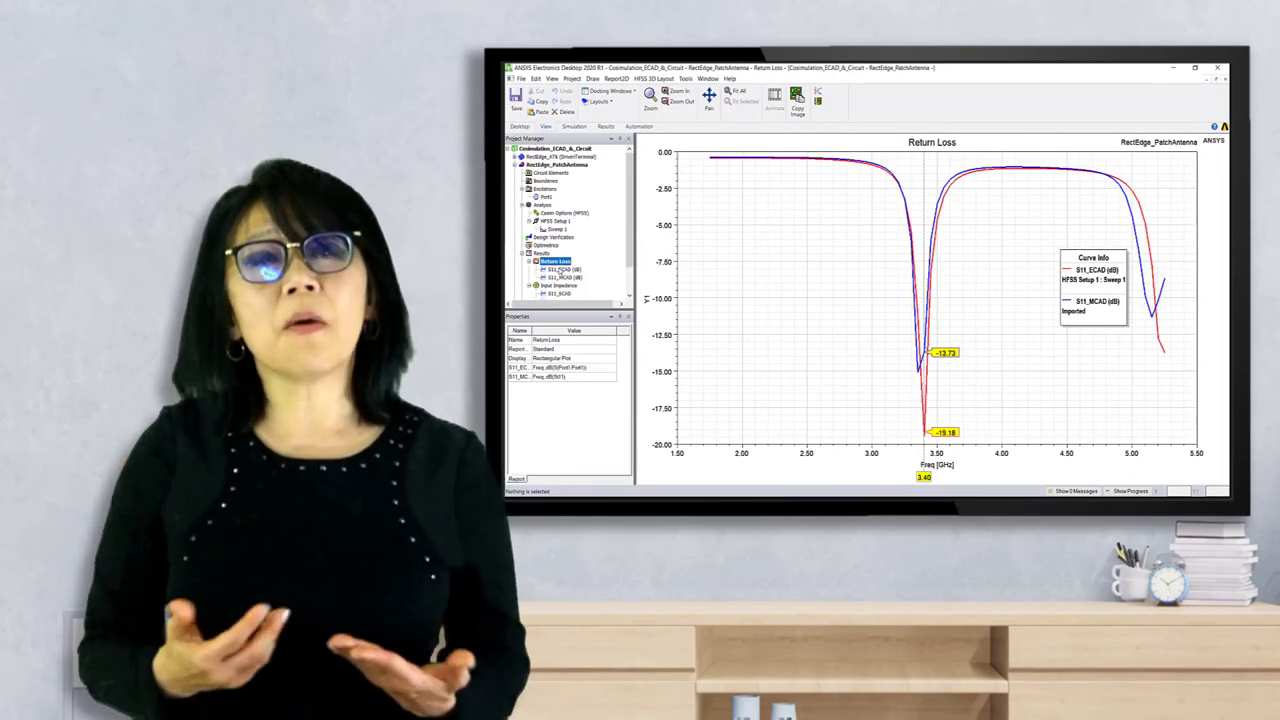
left_click(560, 285)
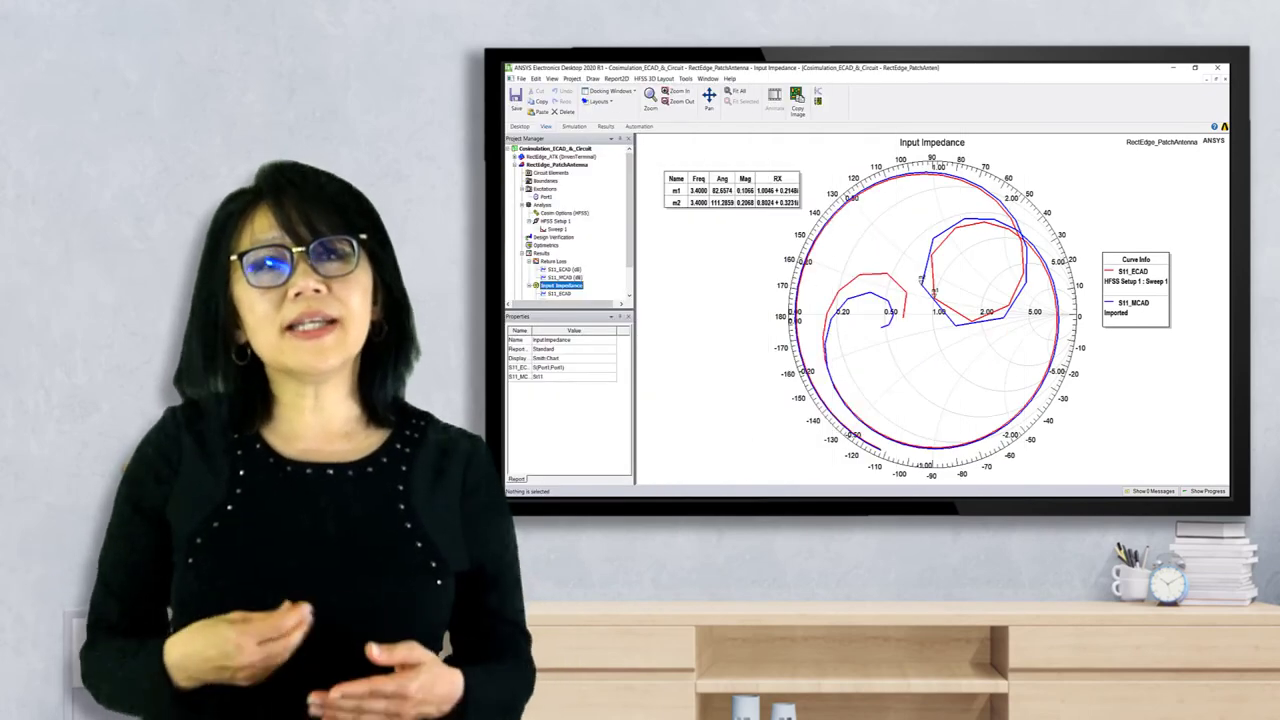